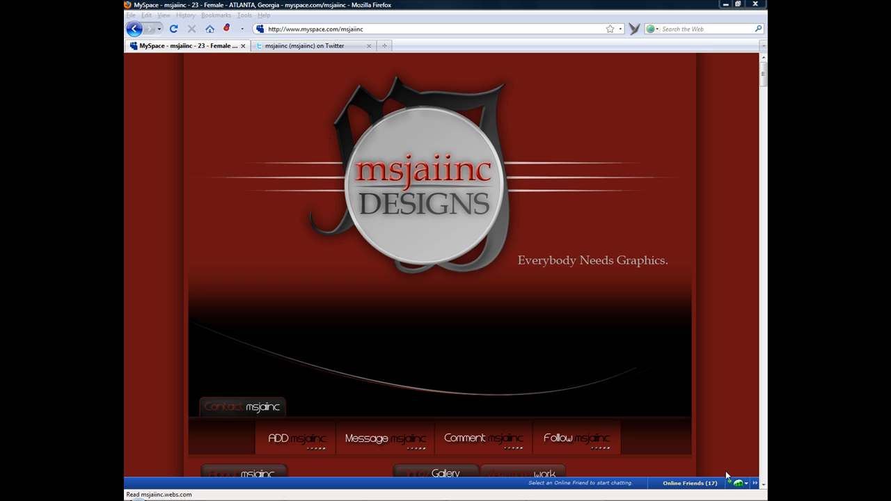
{"action": "mouse_move", "coordinate": [710, 428]}
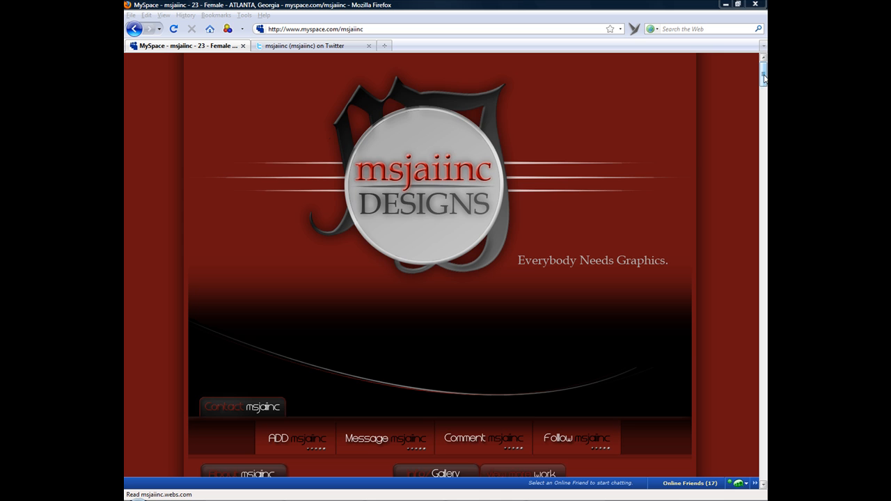
Browse the gallery, enlarging a flyer and previewing one of the MySpace layout designs.
{"action": "scroll", "scroll_direction": "down", "scroll_amount": 3}
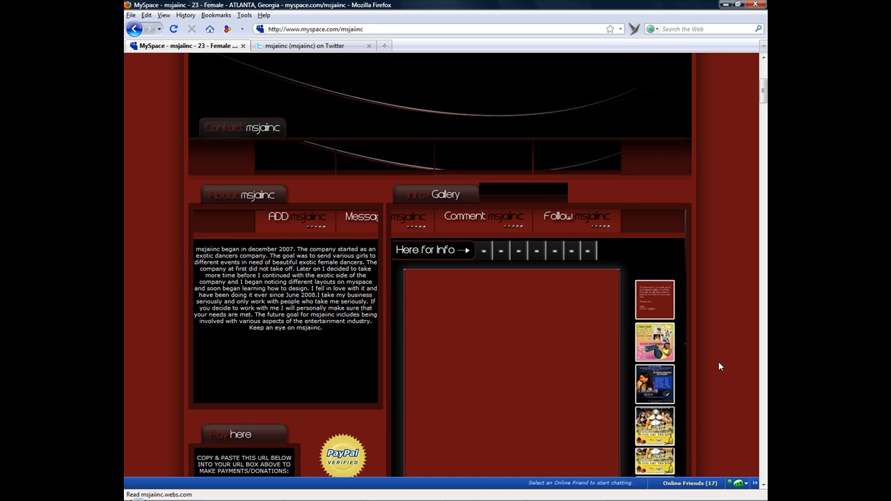
{"action": "scroll", "scroll_direction": "down", "scroll_amount": 3}
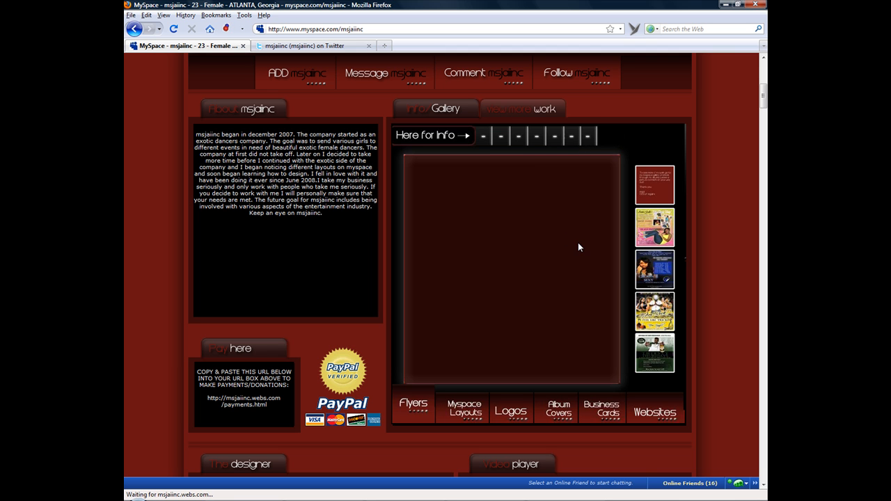
{"action": "left_click", "coordinate": [654, 412]}
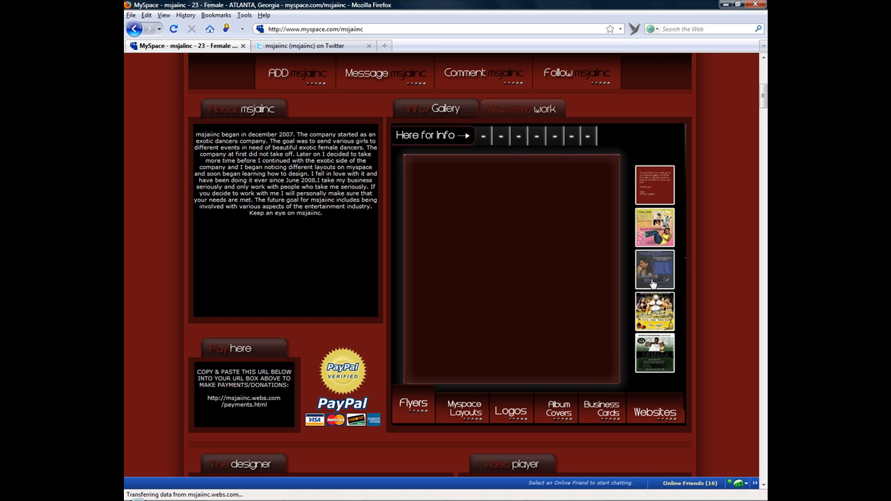
{"action": "left_click", "coordinate": [655, 270]}
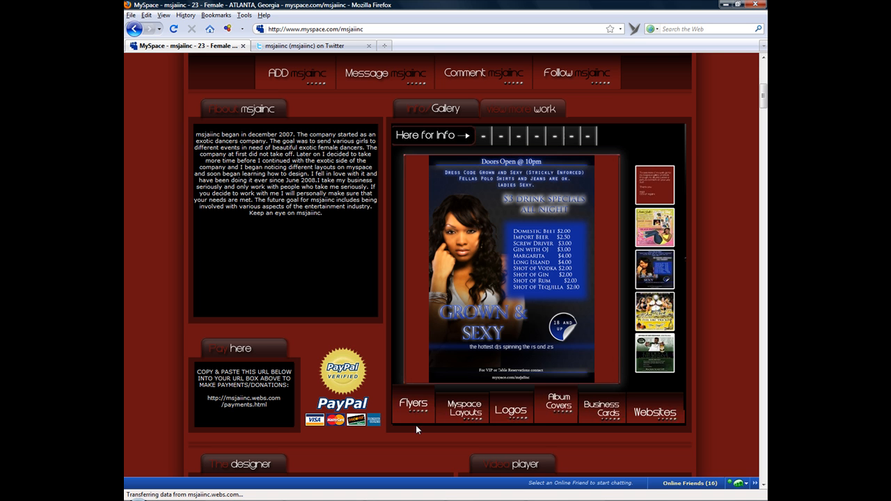
{"action": "left_click", "coordinate": [463, 406]}
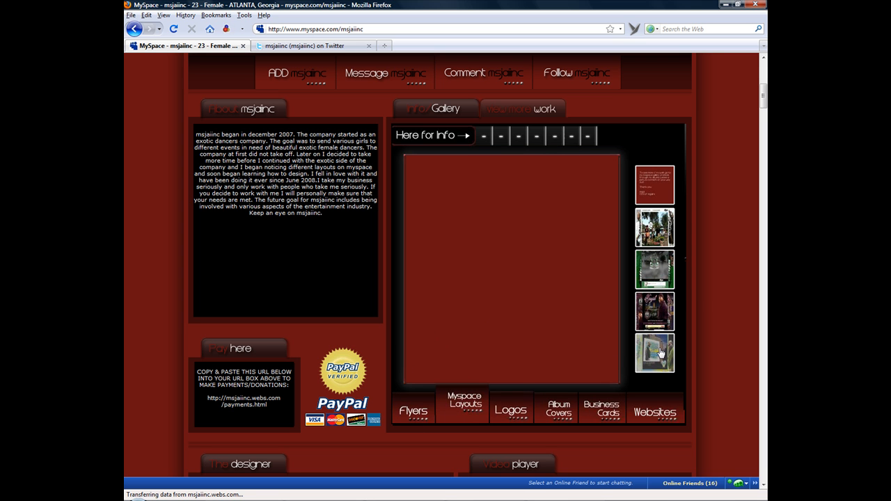
{"action": "left_click", "coordinate": [654, 353]}
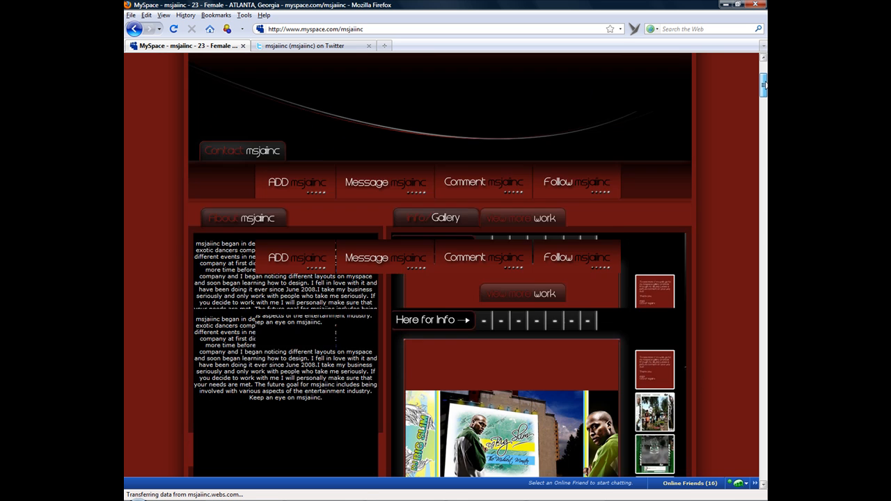
Scroll through the page and start the embedded video playing.
{"action": "scroll", "scroll_direction": "up", "scroll_amount": 3}
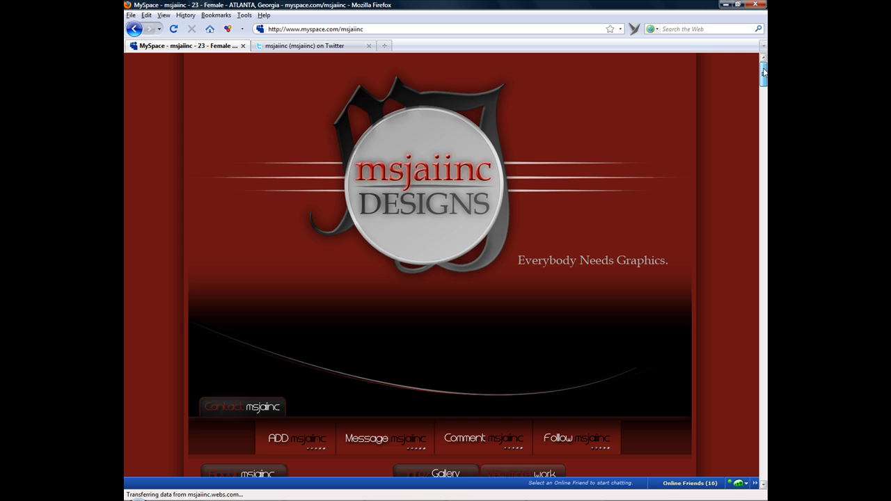
{"action": "scroll", "scroll_direction": "down", "scroll_amount": 3}
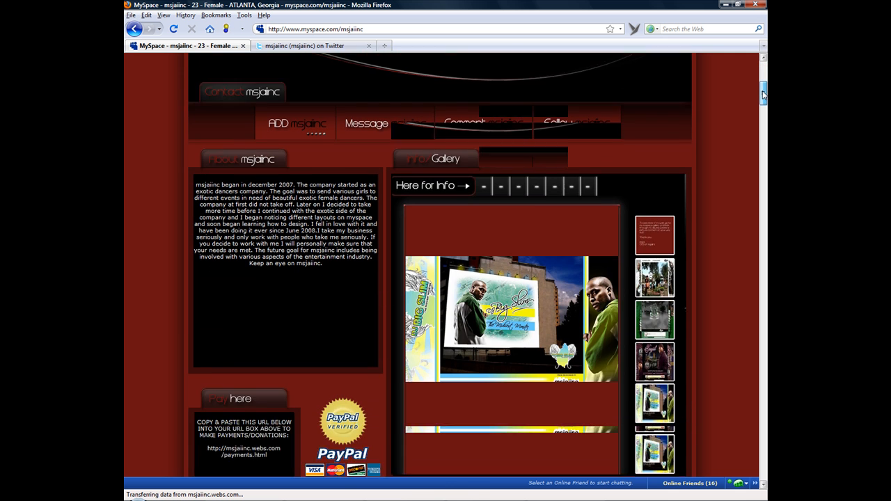
{"action": "scroll", "scroll_direction": "down", "scroll_amount": 3}
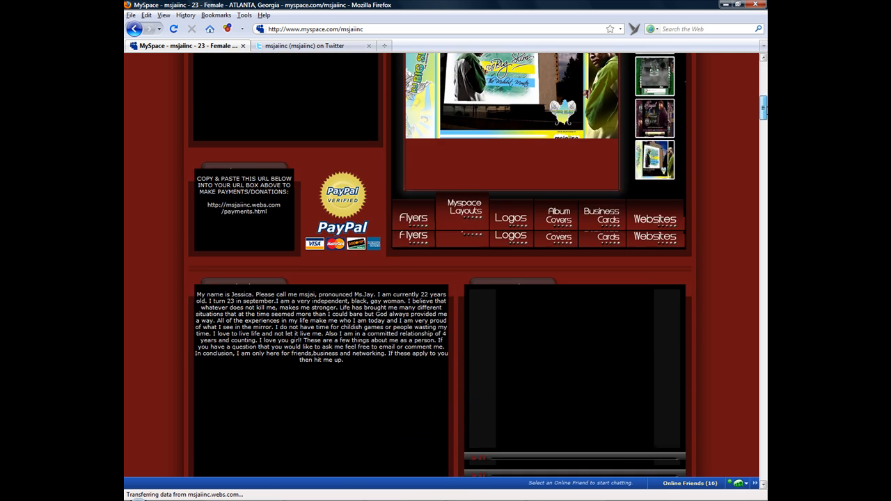
{"action": "scroll", "scroll_direction": "down", "scroll_amount": 3}
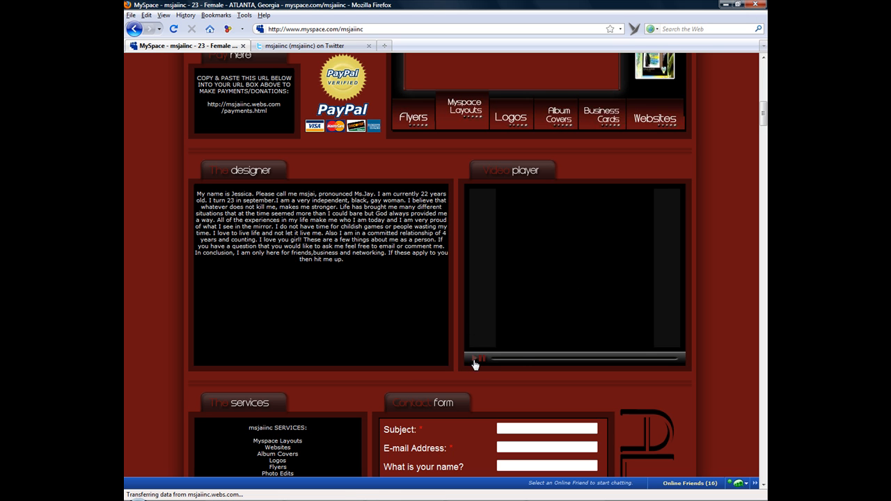
{"action": "left_click", "coordinate": [479, 359]}
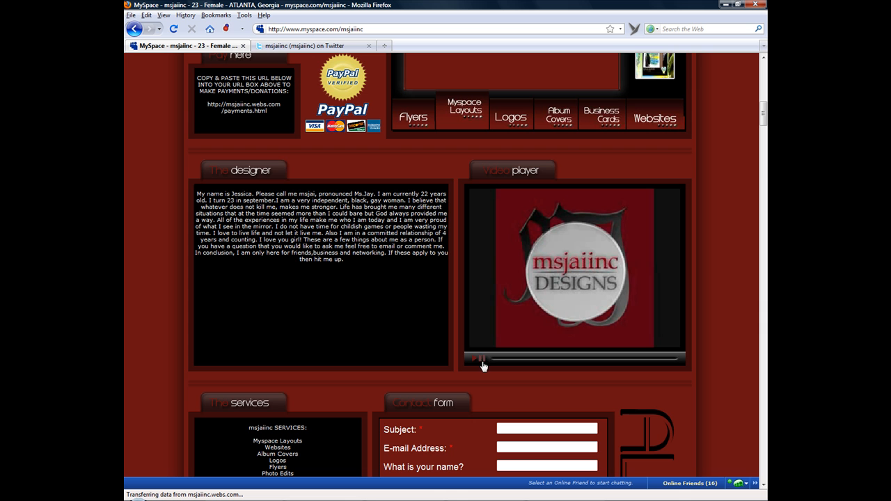
{"action": "scroll", "scroll_direction": "down", "scroll_amount": 3}
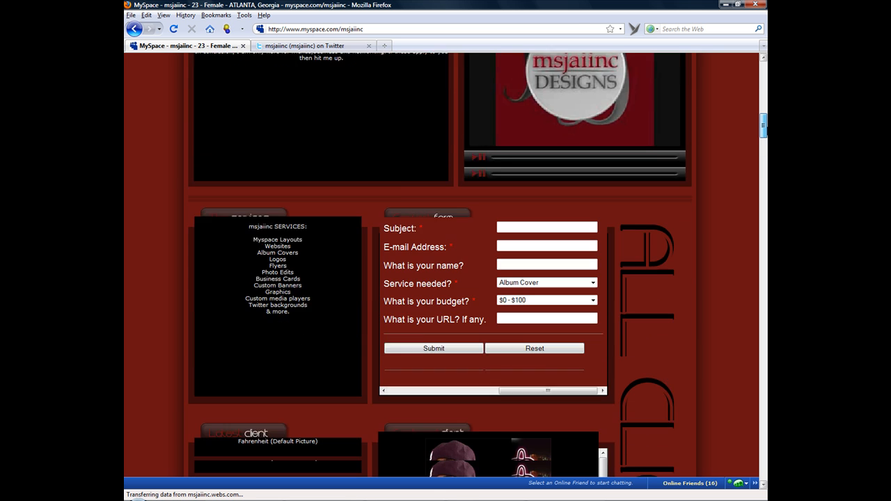
{"action": "scroll", "scroll_direction": "down", "scroll_amount": 3}
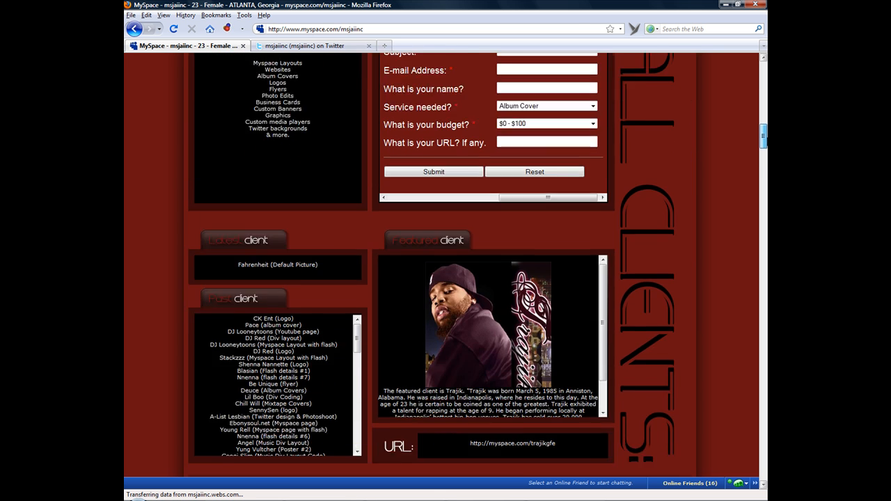
{"action": "scroll", "scroll_direction": "down", "scroll_amount": 3}
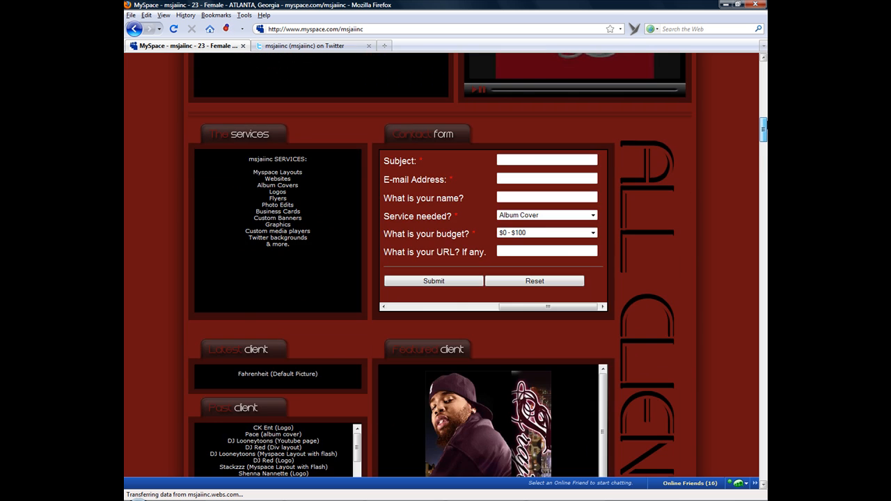
{"action": "scroll", "scroll_direction": "up", "scroll_amount": 3}
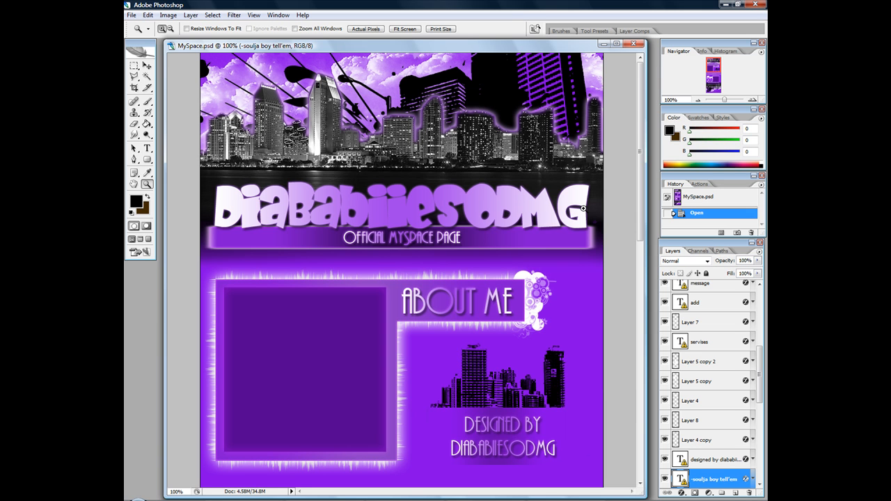
{"action": "mouse_move", "coordinate": [584, 209]}
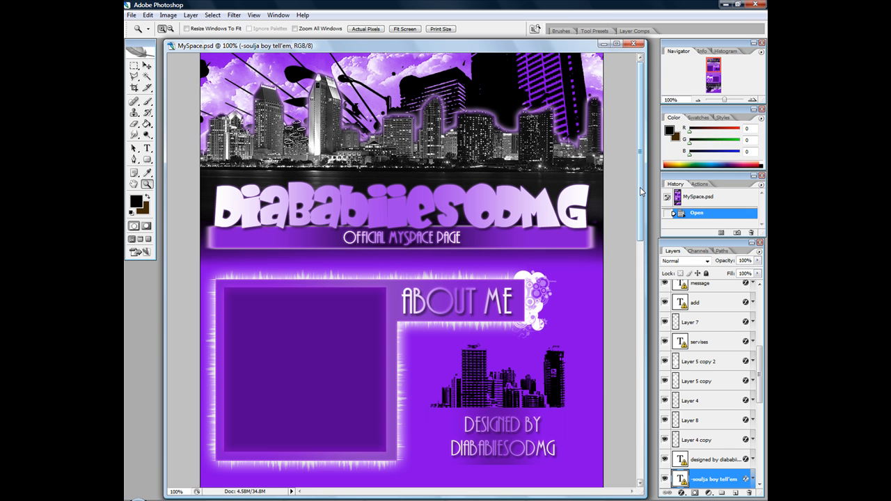
{"action": "mouse_move", "coordinate": [638, 211]}
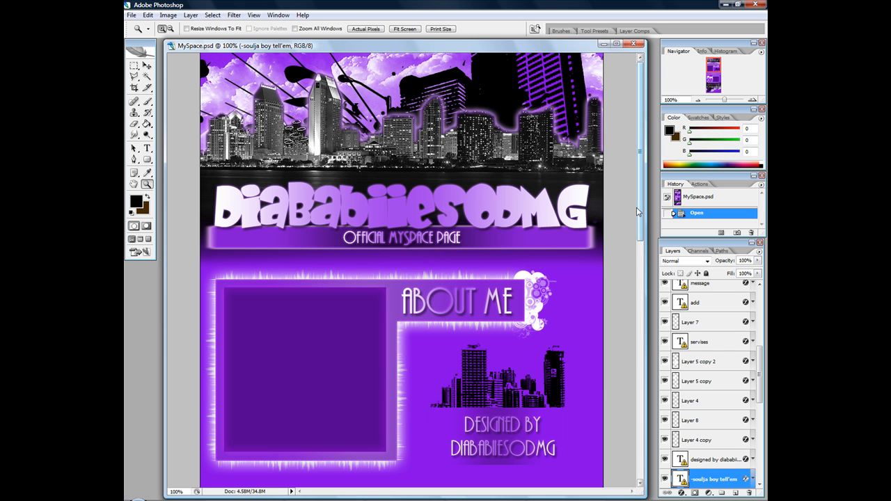
Review the MySpace.psd layout from header through About Me, Services and footer.
{"action": "scroll", "scroll_direction": "down", "scroll_amount": 3}
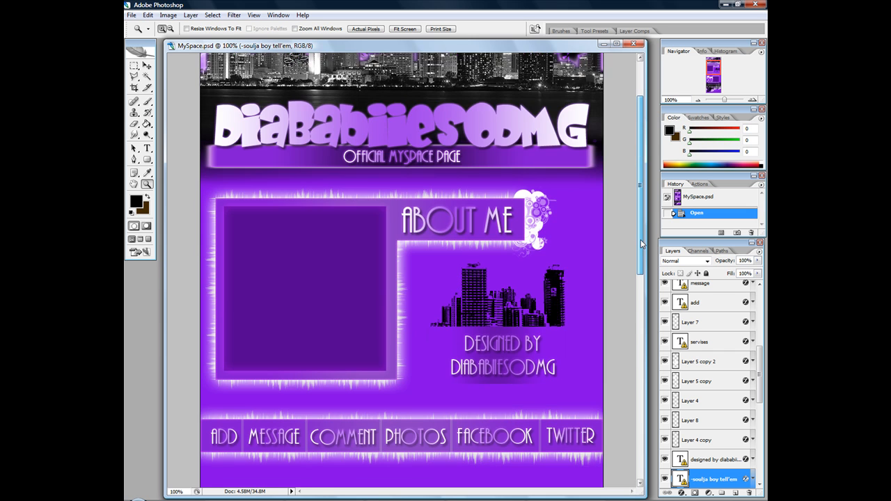
{"action": "scroll", "scroll_direction": "down", "scroll_amount": 3}
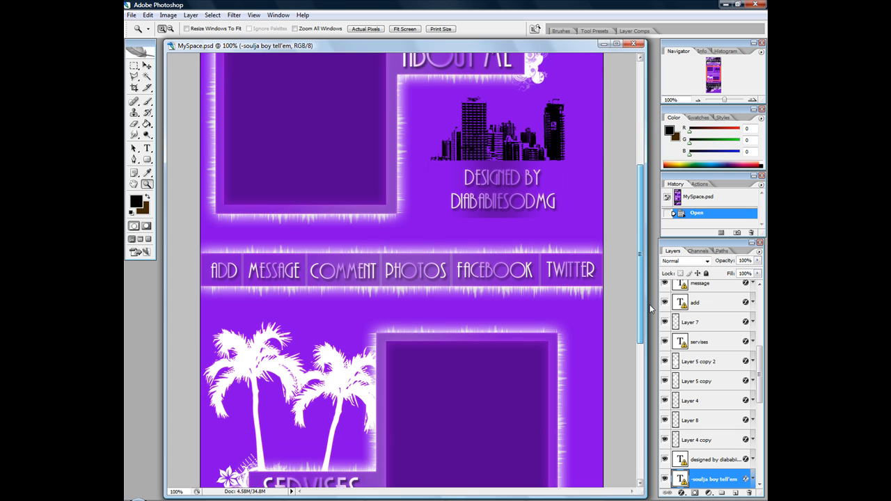
{"action": "scroll", "scroll_direction": "down", "scroll_amount": 3}
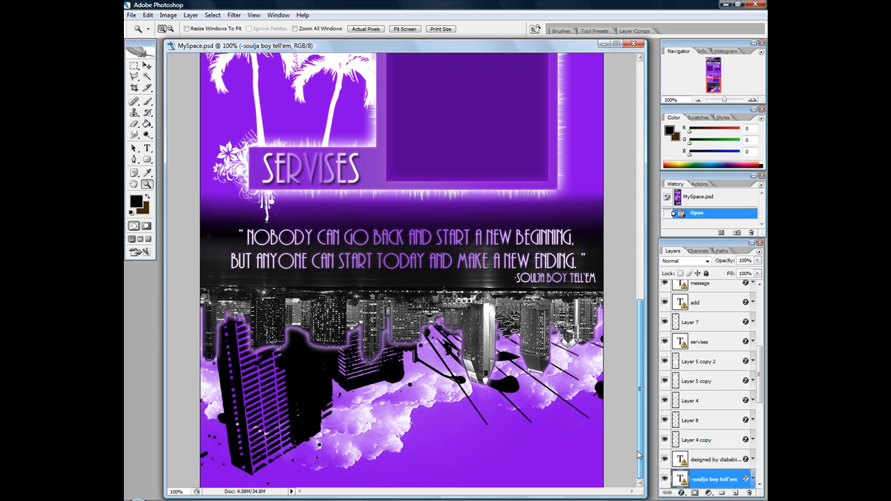
{"action": "scroll", "scroll_direction": "down", "scroll_amount": 3}
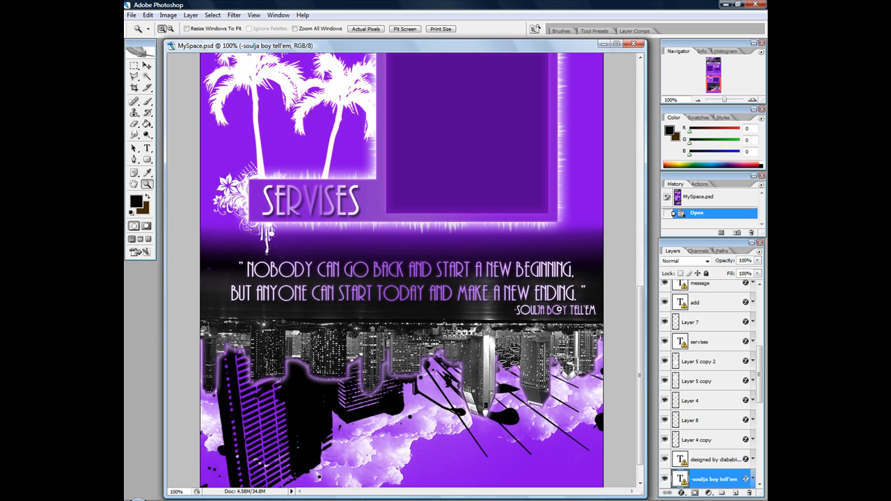
{"action": "scroll", "scroll_direction": "up", "scroll_amount": 3}
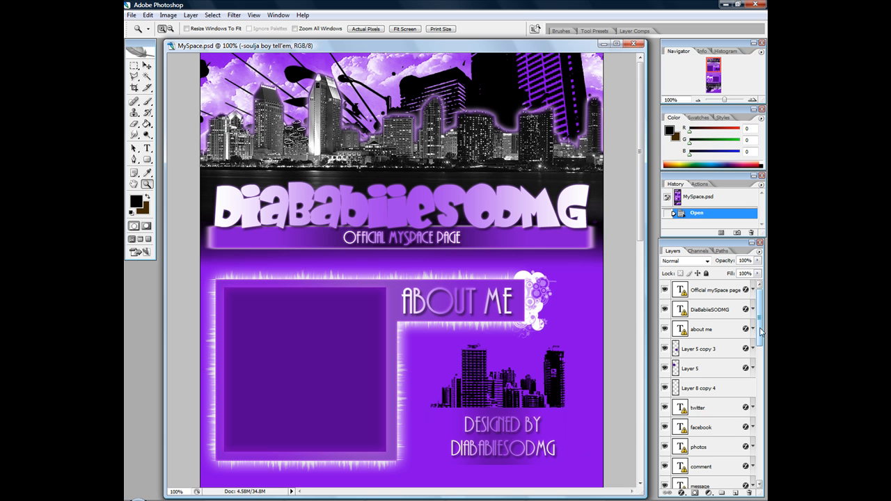
{"action": "scroll", "scroll_direction": "down", "scroll_amount": 3}
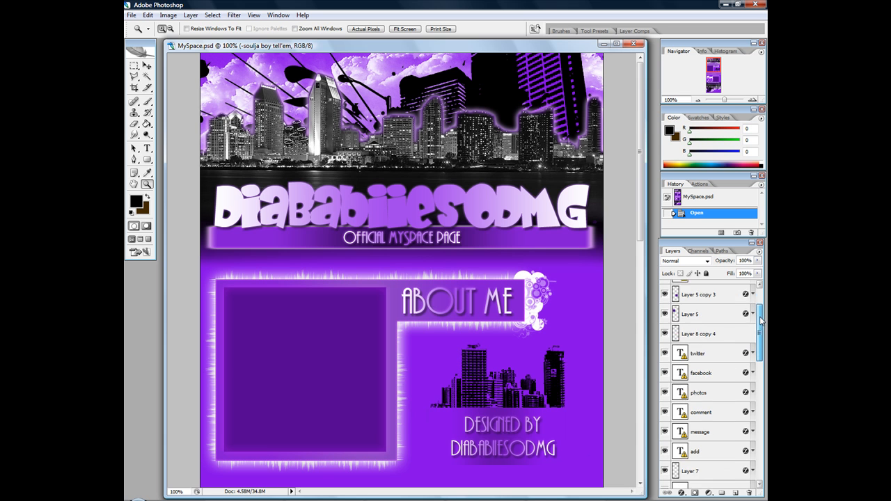
{"action": "scroll", "scroll_direction": "down", "scroll_amount": 3}
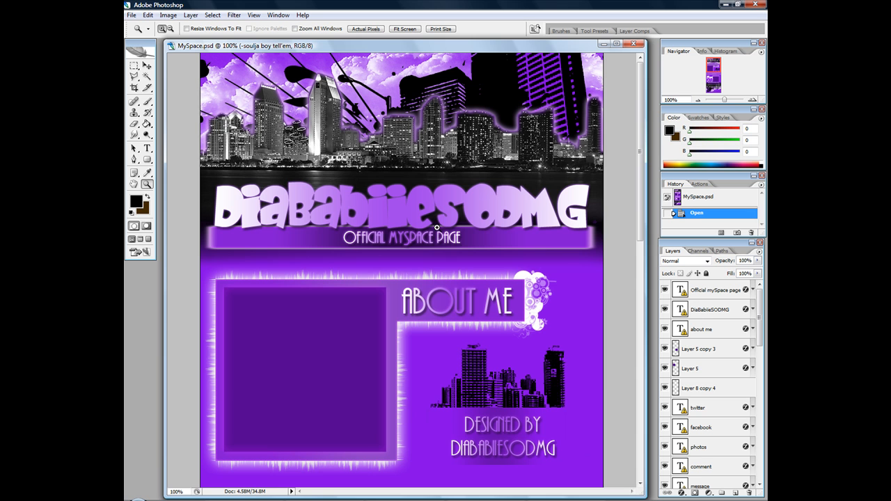
{"action": "right_click", "coordinate": [437, 228]}
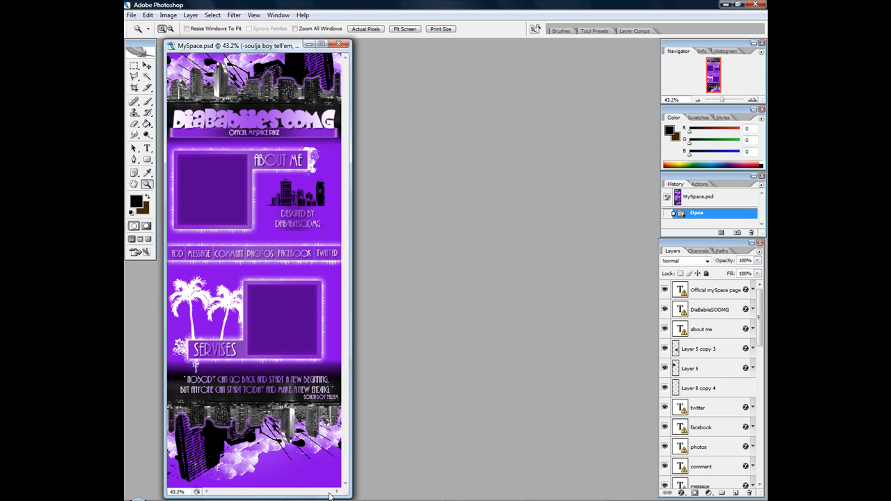
{"action": "mouse_move", "coordinate": [268, 420]}
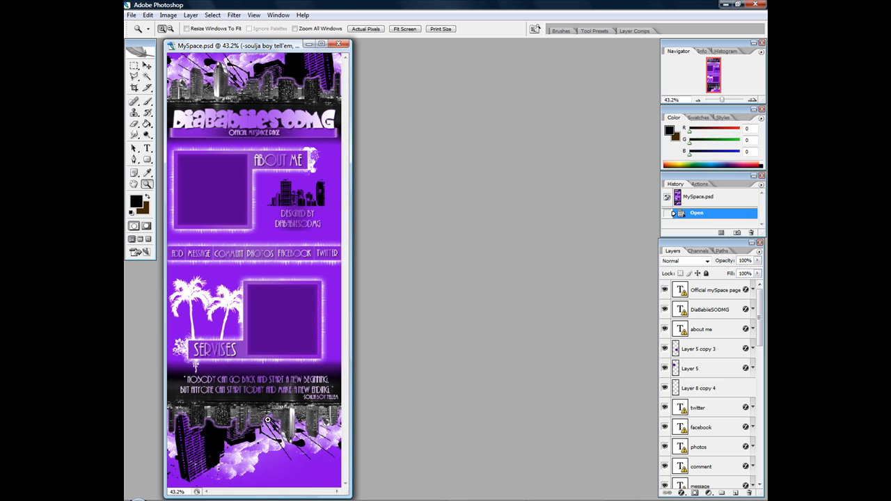
{"action": "mouse_move", "coordinate": [359, 406]}
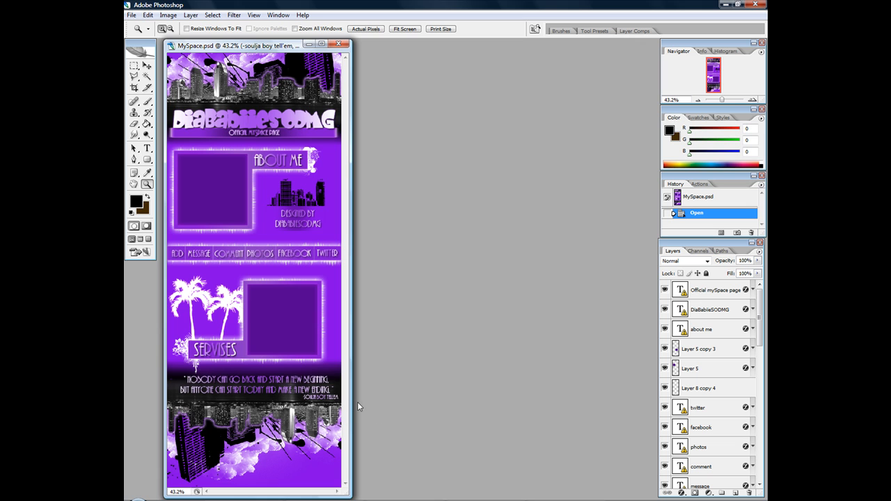
{"action": "mouse_move", "coordinate": [354, 402]}
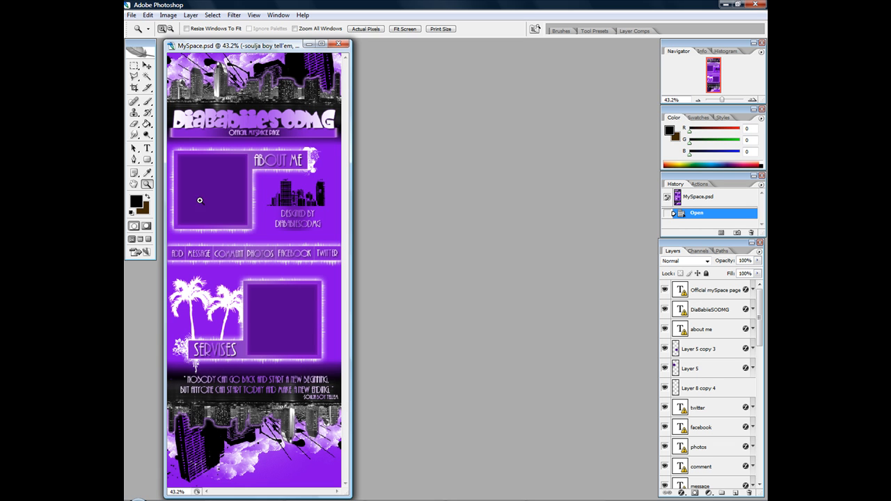
{"action": "mouse_move", "coordinate": [309, 417]}
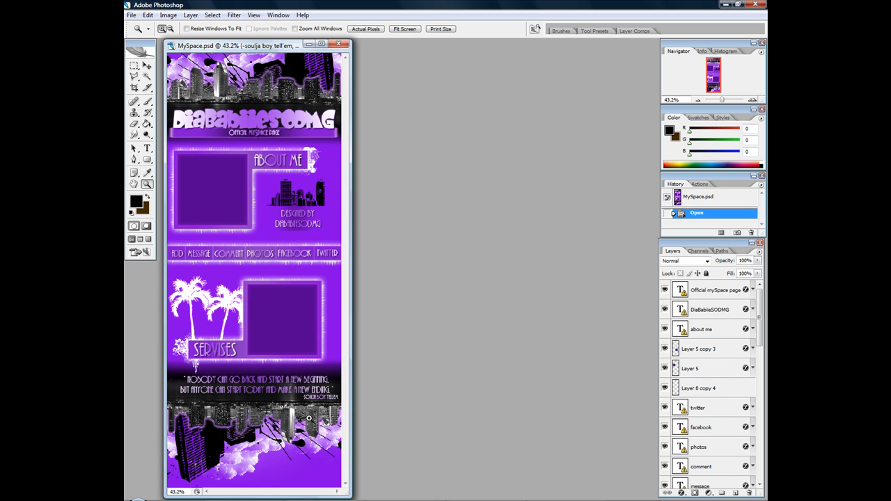
{"action": "mouse_move", "coordinate": [306, 412]}
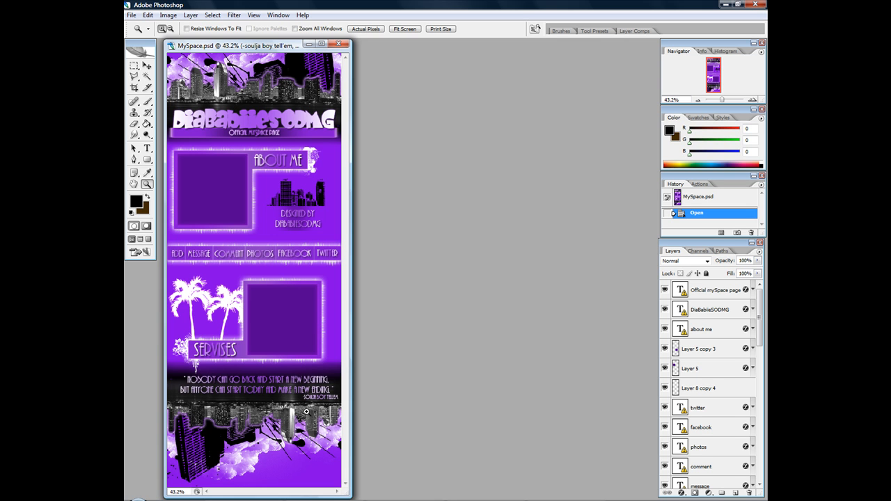
{"action": "mouse_move", "coordinate": [281, 379]}
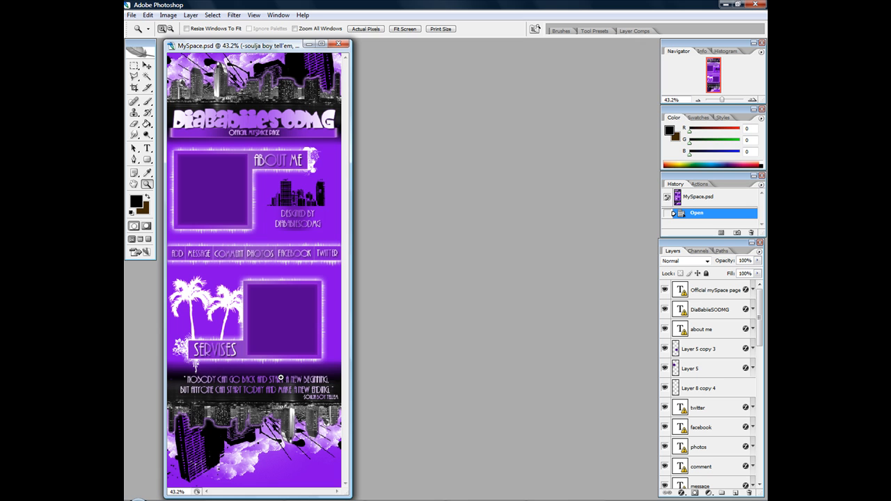
{"action": "mouse_move", "coordinate": [270, 369]}
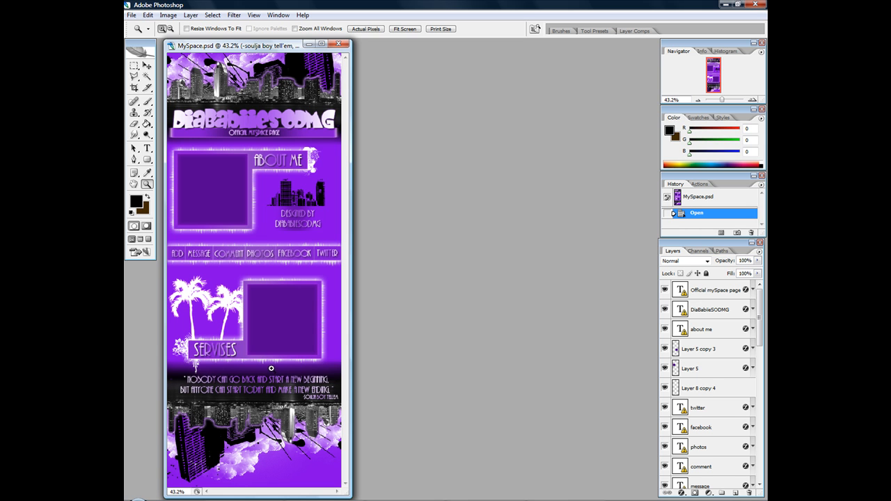
{"action": "mouse_move", "coordinate": [348, 258]}
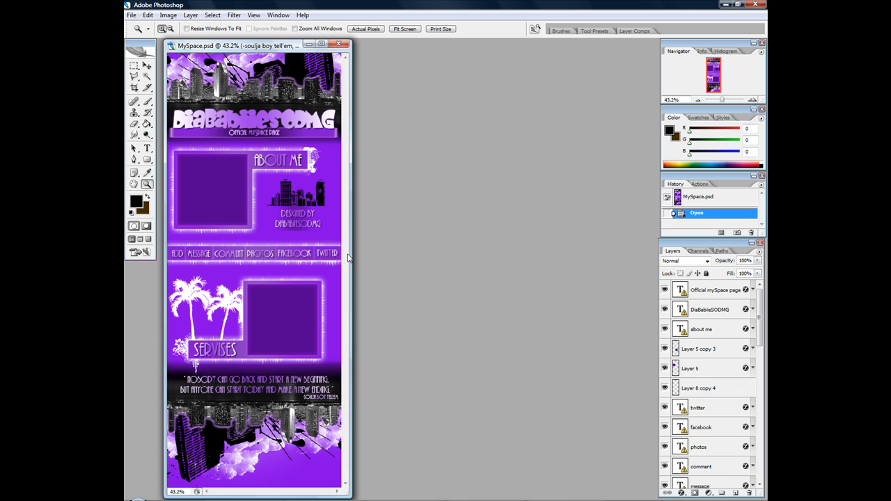
{"action": "mouse_move", "coordinate": [350, 252]}
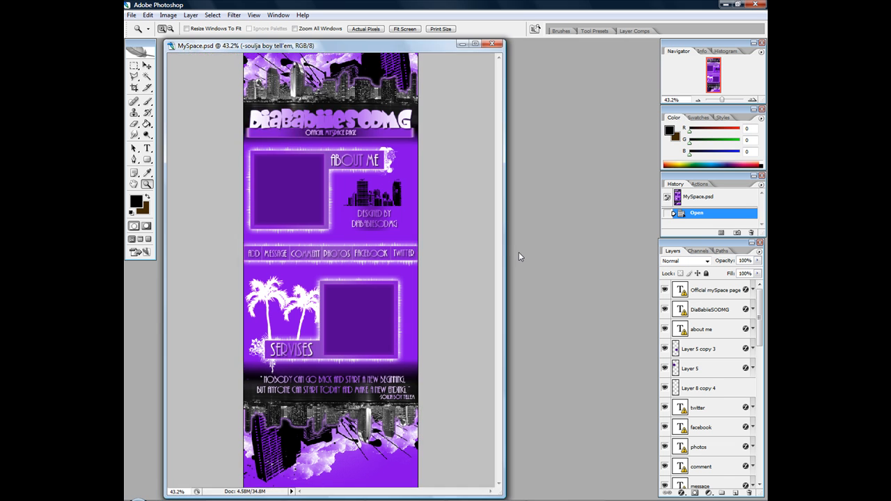
{"action": "mouse_move", "coordinate": [726, 309]}
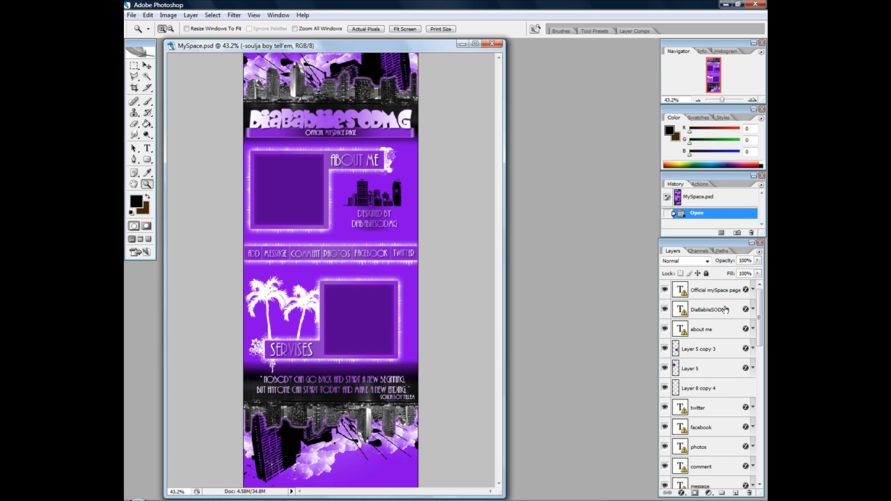
{"action": "mouse_move", "coordinate": [735, 353]}
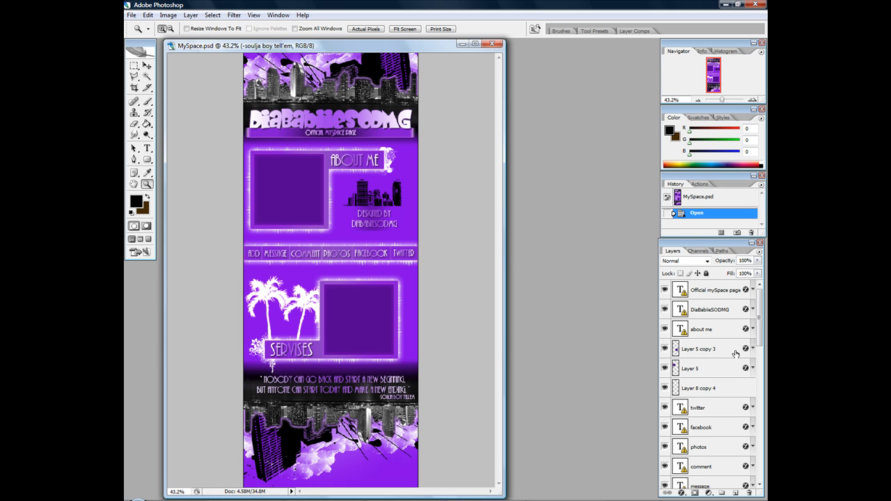
{"action": "mouse_move", "coordinate": [131, 14]}
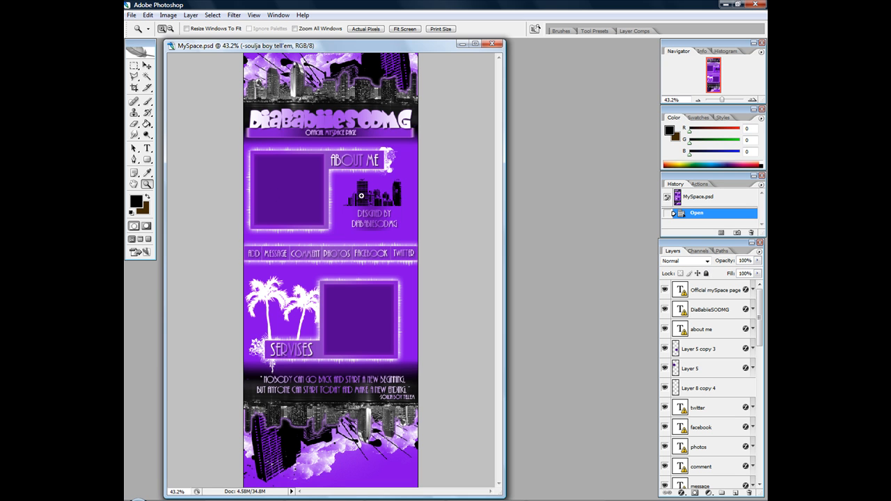
{"action": "mouse_move", "coordinate": [601, 359]}
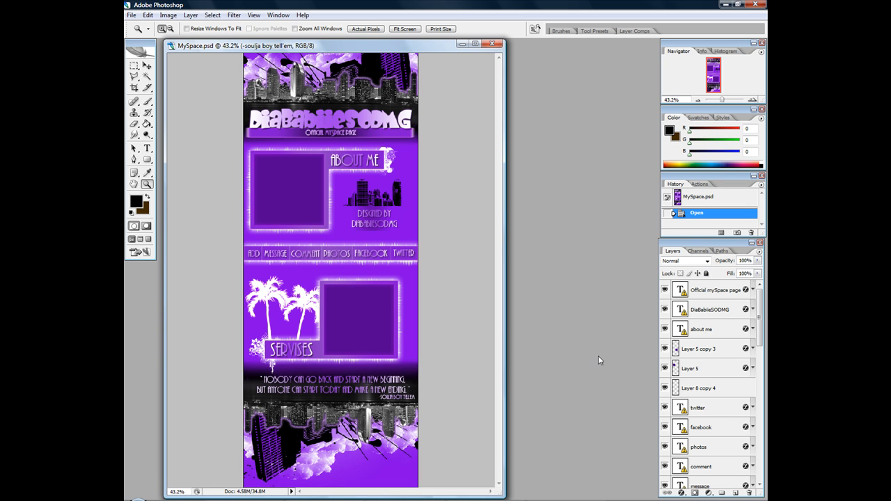
{"action": "mouse_move", "coordinate": [329, 85]}
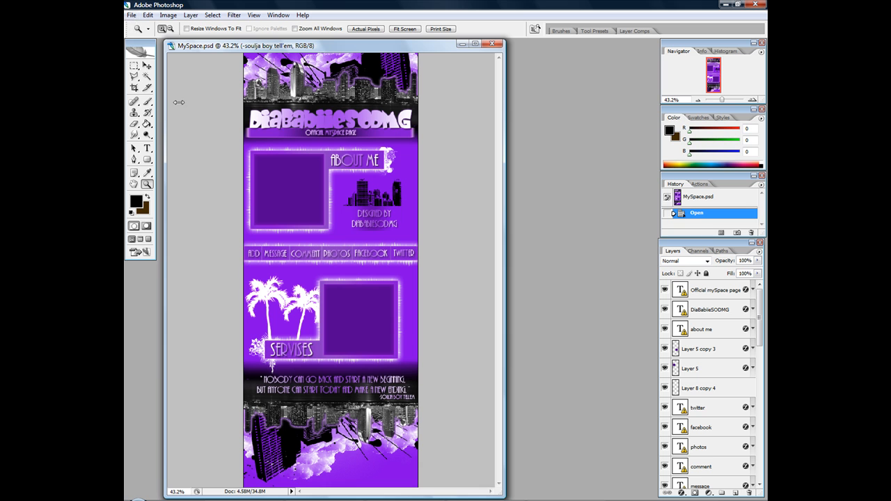
Save a copy of the layout as MySpace copy.png in PNG format.
{"action": "left_click", "coordinate": [131, 14]}
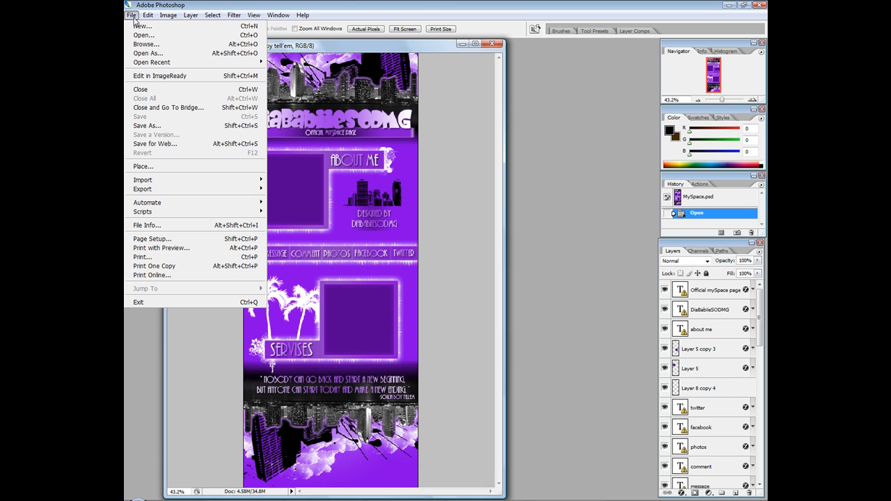
{"action": "mouse_move", "coordinate": [146, 125]}
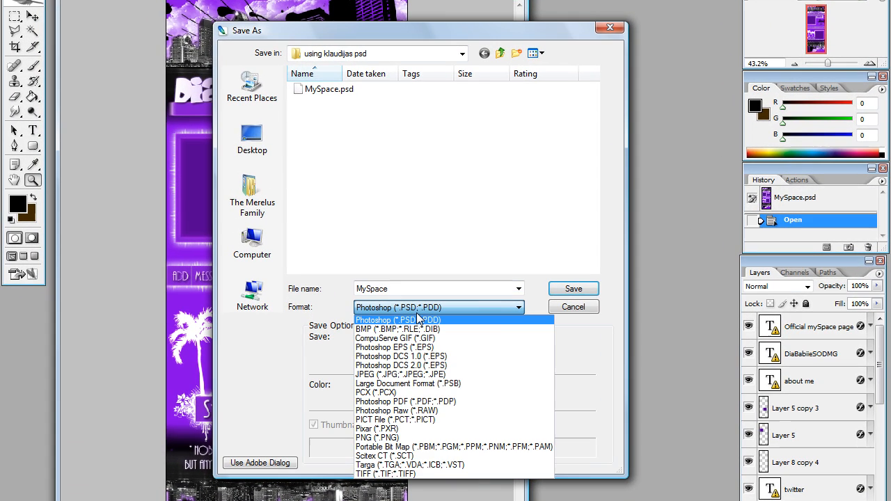
{"action": "mouse_move", "coordinate": [406, 421]}
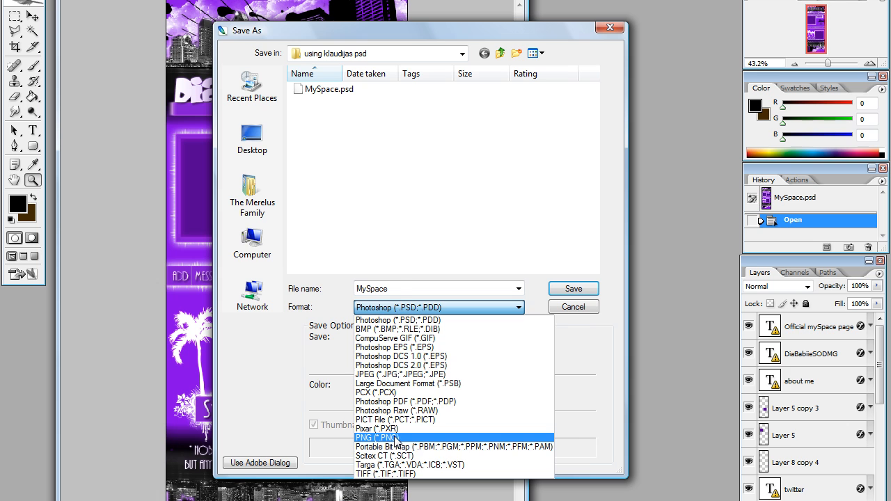
{"action": "left_click", "coordinate": [382, 437]}
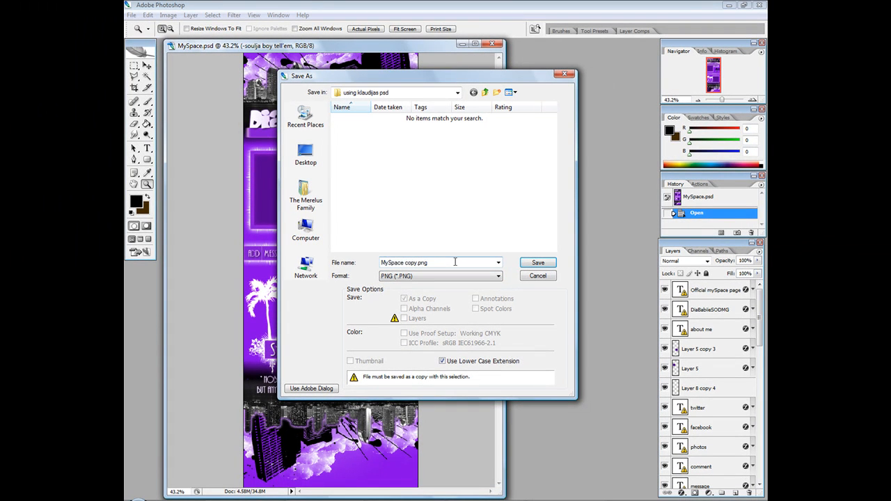
{"action": "mouse_move", "coordinate": [537, 263]}
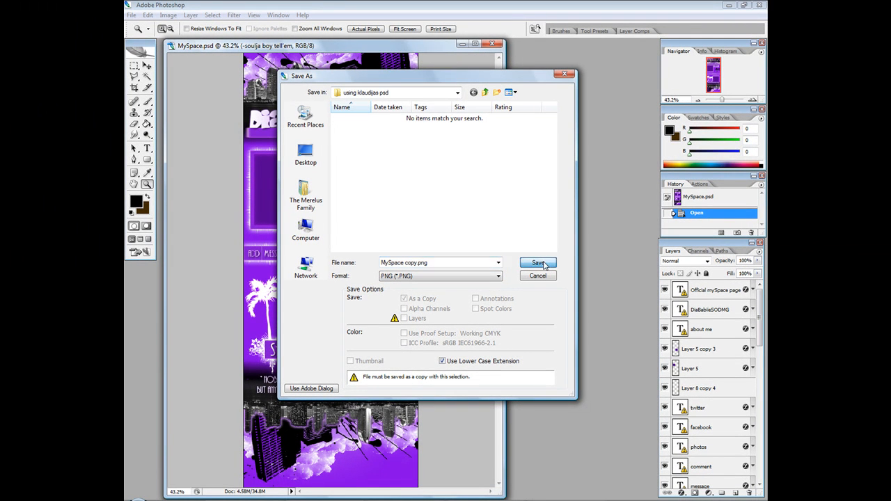
{"action": "left_click", "coordinate": [537, 263]}
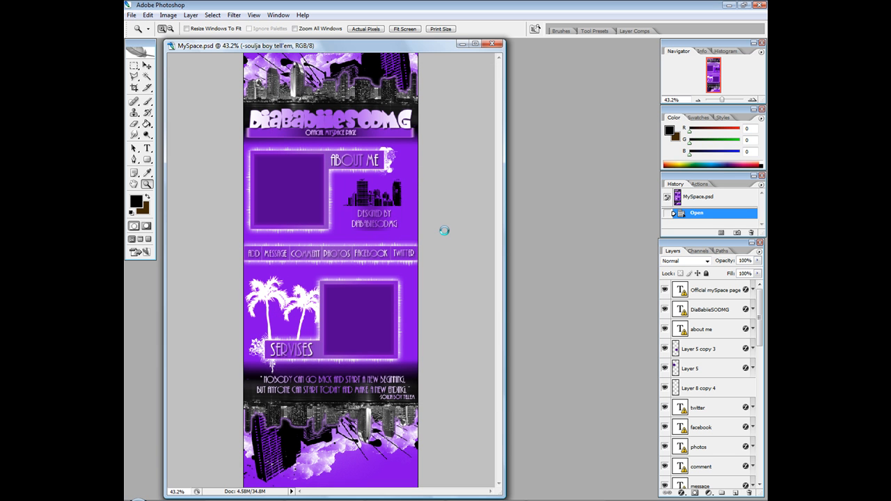
{"action": "mouse_move", "coordinate": [444, 229]}
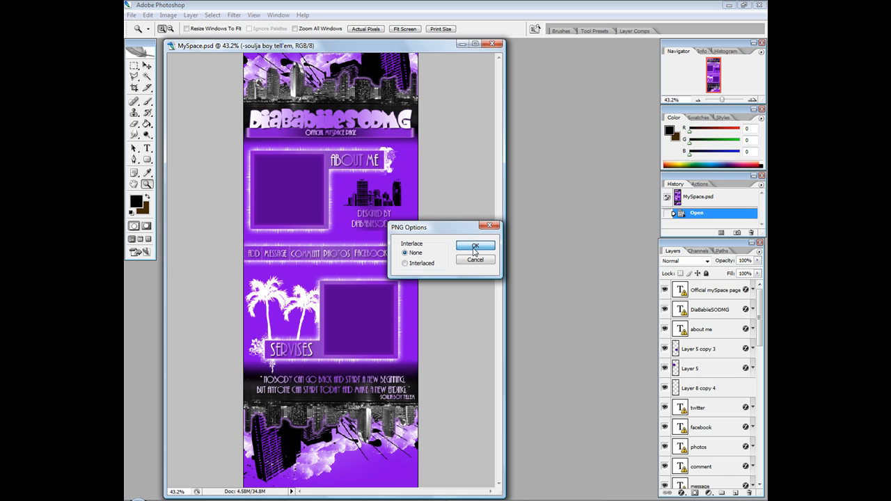
Accept PNG Options with Interlace: None, then minimize the MySpace.psd window.
{"action": "left_click", "coordinate": [476, 245]}
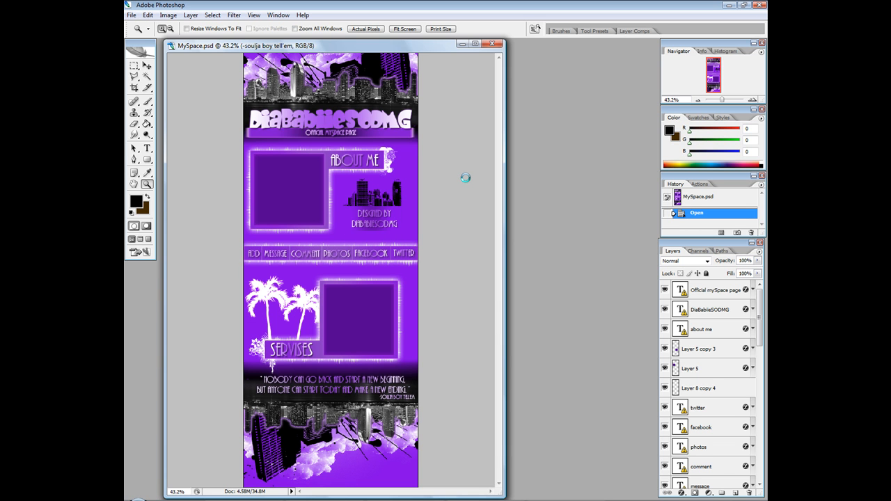
{"action": "mouse_move", "coordinate": [462, 89]}
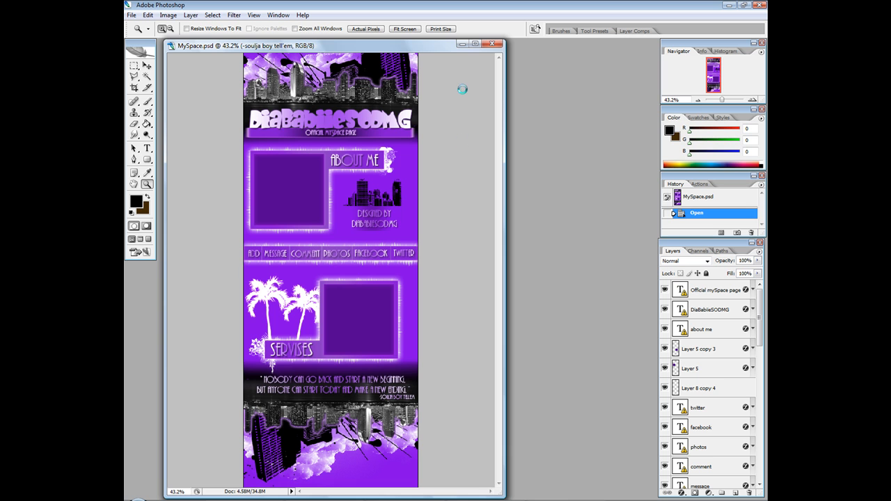
{"action": "mouse_move", "coordinate": [435, 174]}
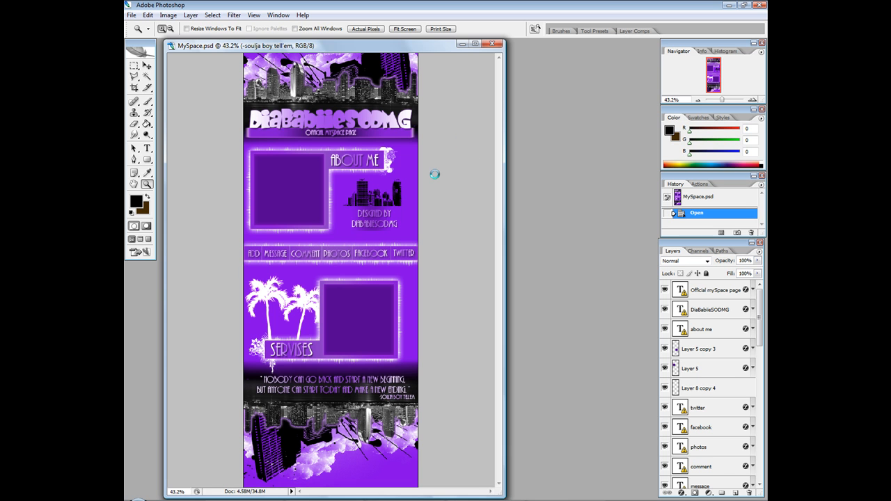
{"action": "left_click", "coordinate": [492, 43]}
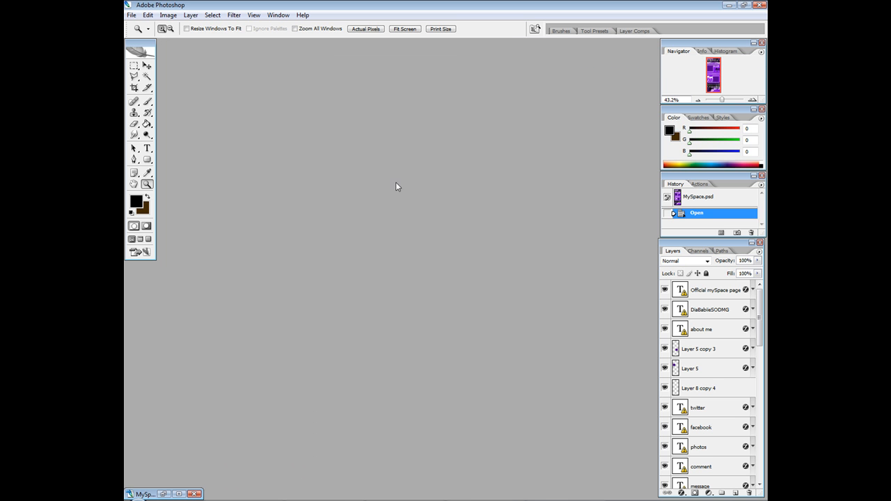
{"action": "mouse_move", "coordinate": [362, 286]}
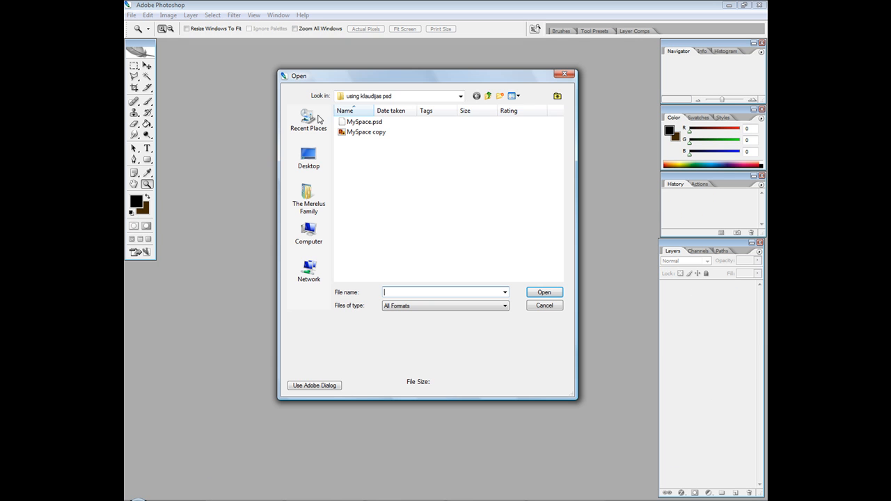
Reopen MySpace copy.png from the using klaudijas folder as a flattened image.
{"action": "left_click", "coordinate": [366, 131]}
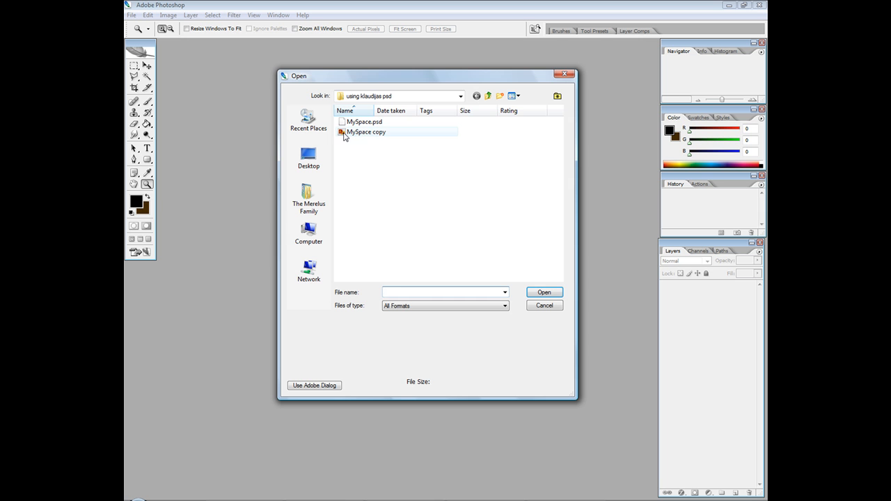
{"action": "left_click", "coordinate": [543, 307]}
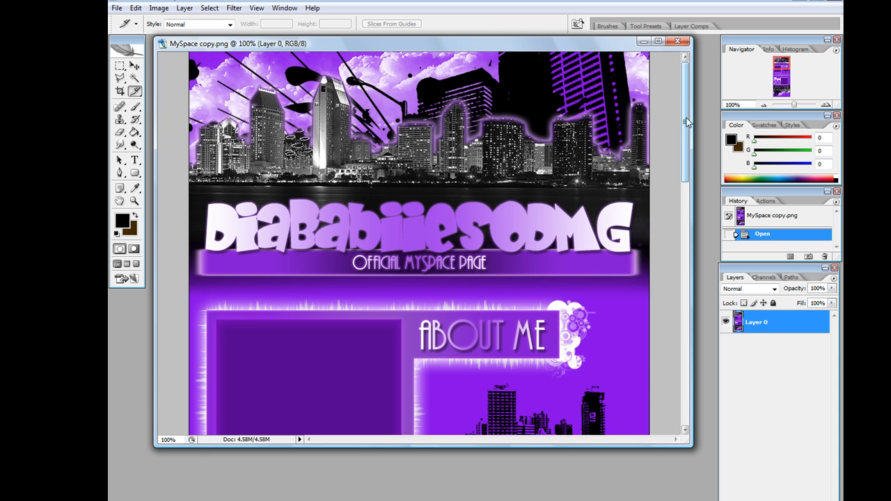
Draw a slice around the Designed By DiababiiesODMG credit box below the skyline.
{"action": "scroll", "scroll_direction": "down", "scroll_amount": 3}
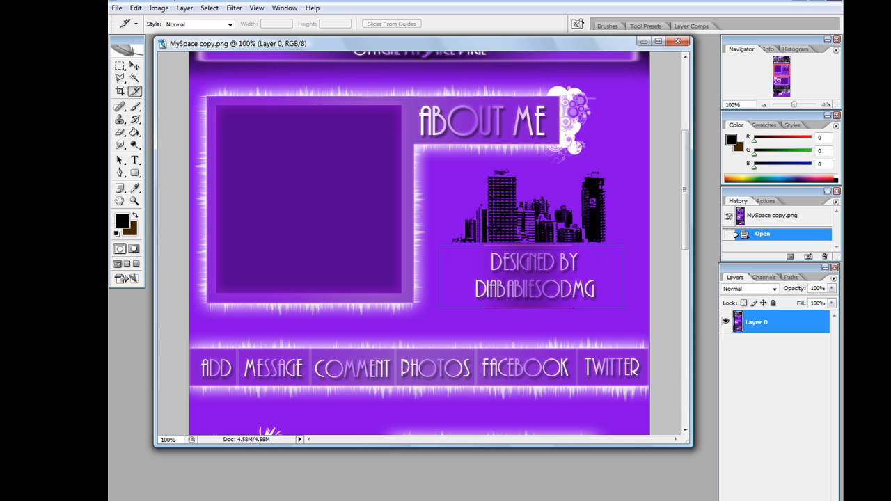
{"action": "left_click_drag", "start_coordinate": [440, 248], "coordinate": [625, 308]}
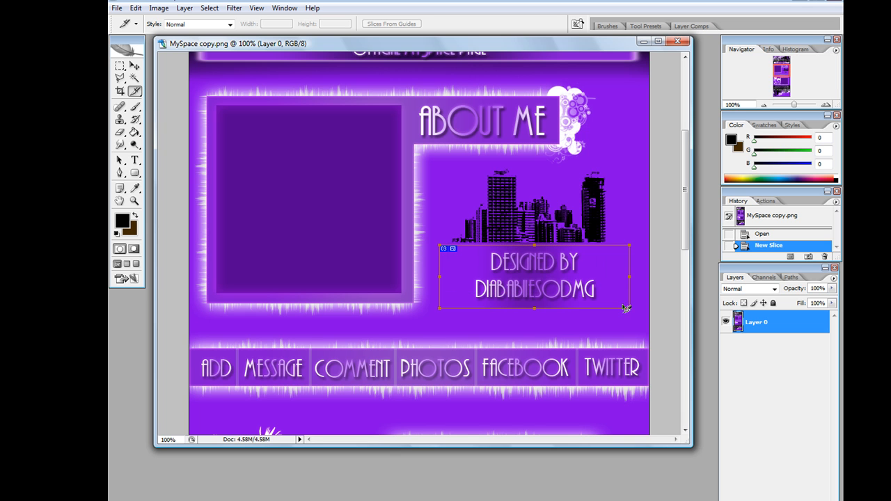
{"action": "mouse_move", "coordinate": [536, 285]}
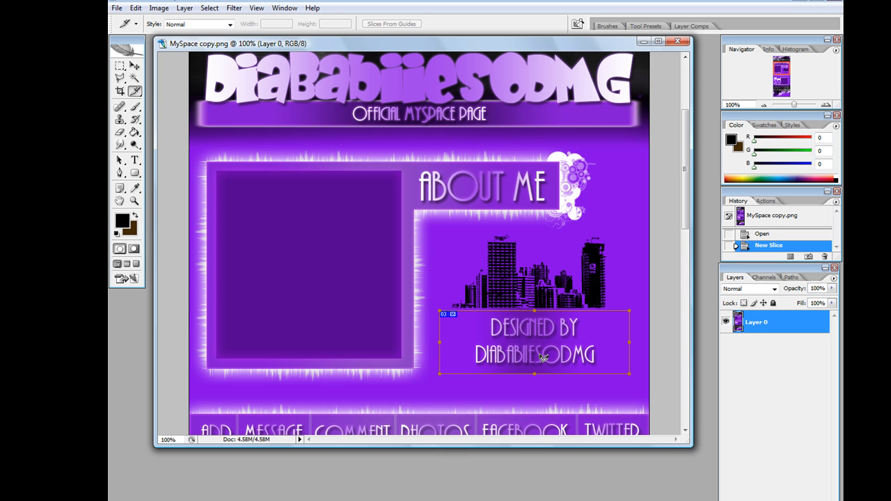
{"action": "mouse_move", "coordinate": [543, 358]}
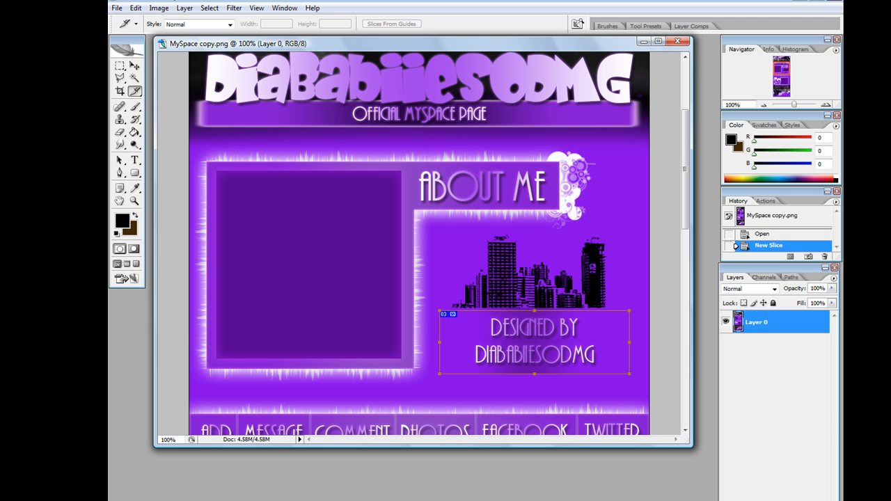
{"action": "scroll", "scroll_direction": "down", "scroll_amount": 3}
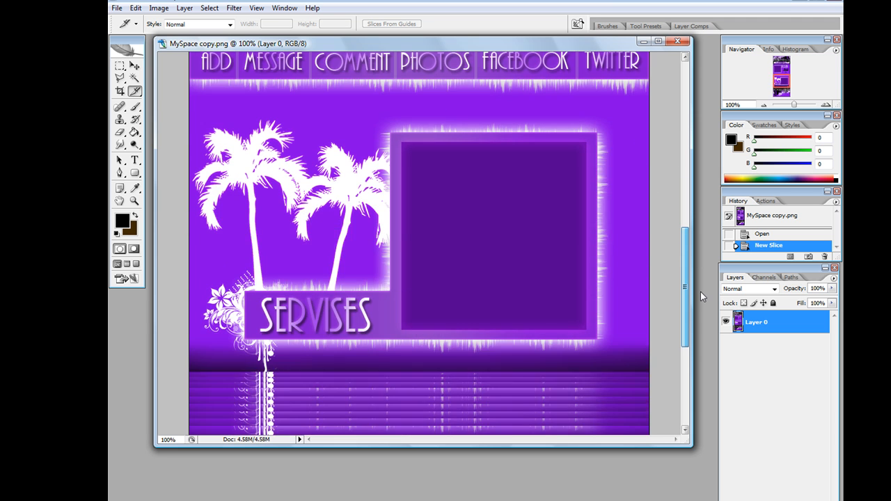
{"action": "scroll", "scroll_direction": "down", "scroll_amount": 3}
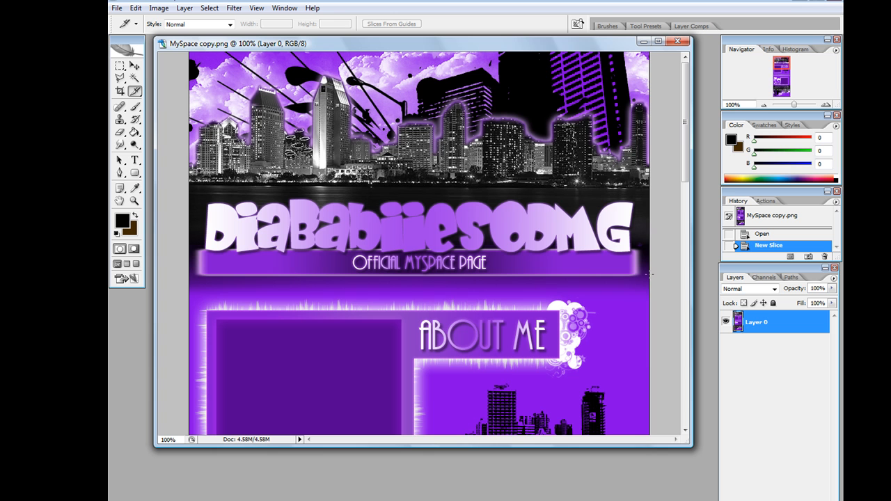
Add slices over the About Me heading and the large photo box.
{"action": "left_click_drag", "start_coordinate": [517, 106], "coordinate": [651, 277]}
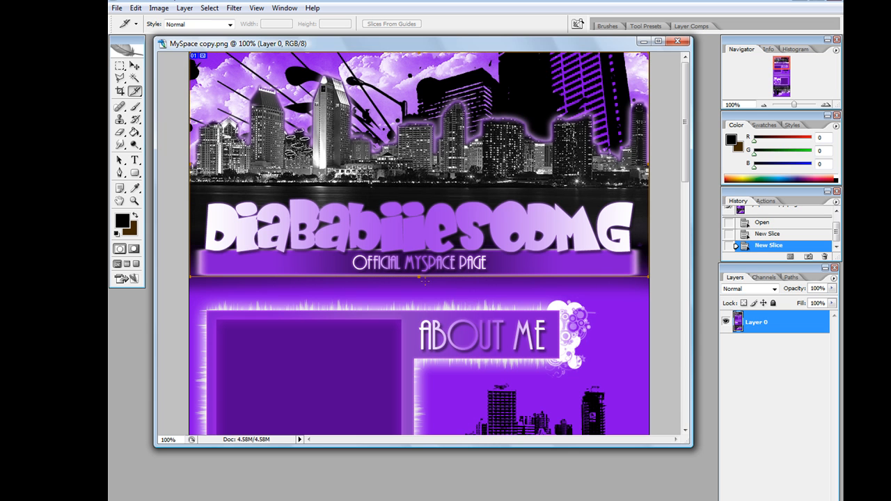
{"action": "mouse_move", "coordinate": [614, 235]}
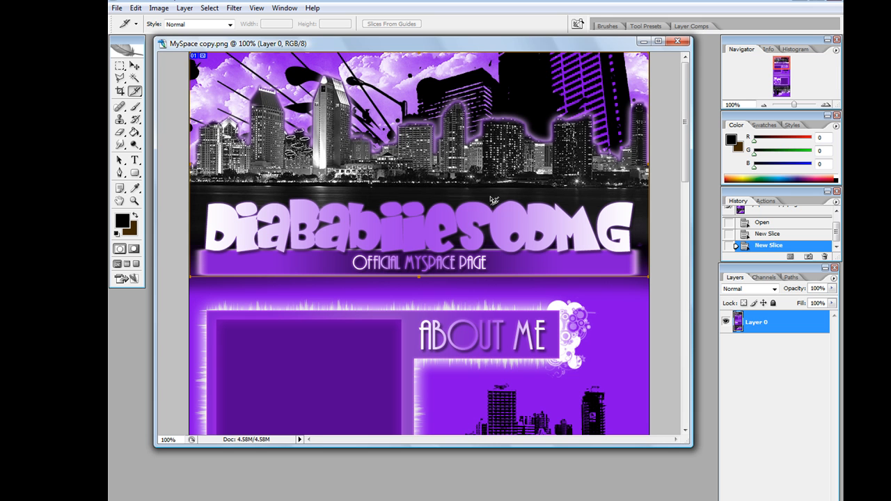
{"action": "scroll", "scroll_direction": "down", "scroll_amount": 3}
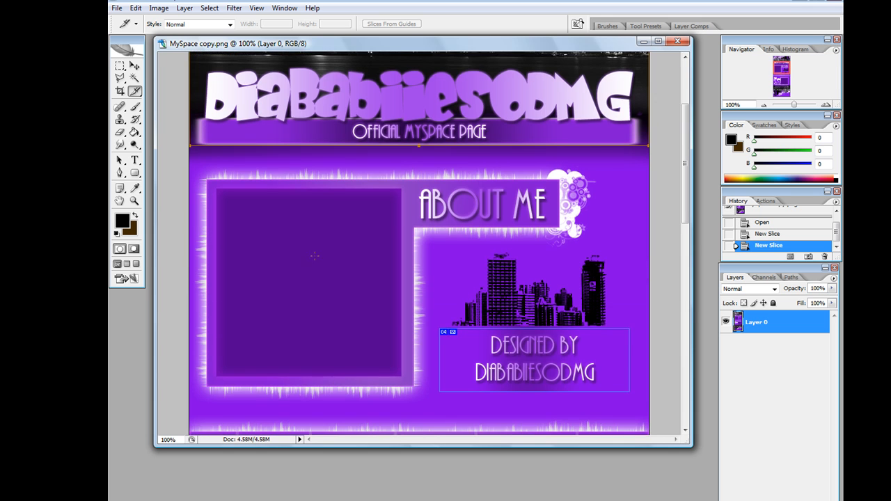
{"action": "mouse_move", "coordinate": [301, 284]}
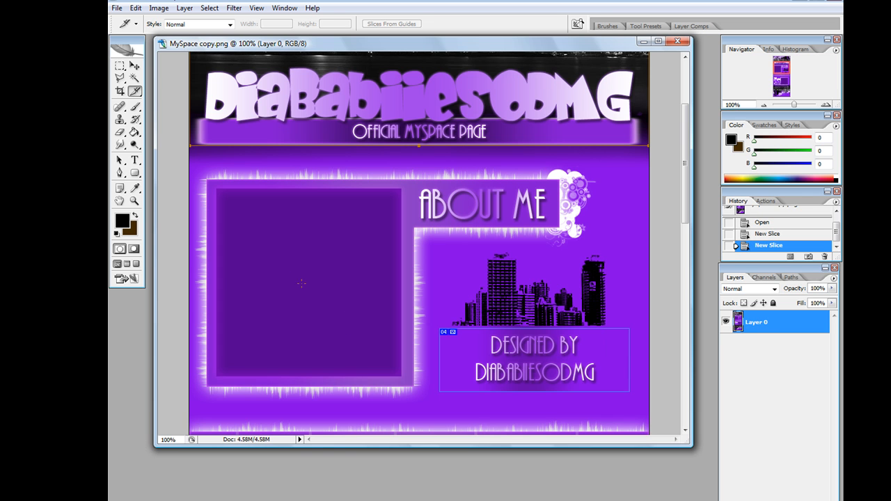
{"action": "mouse_move", "coordinate": [291, 309]}
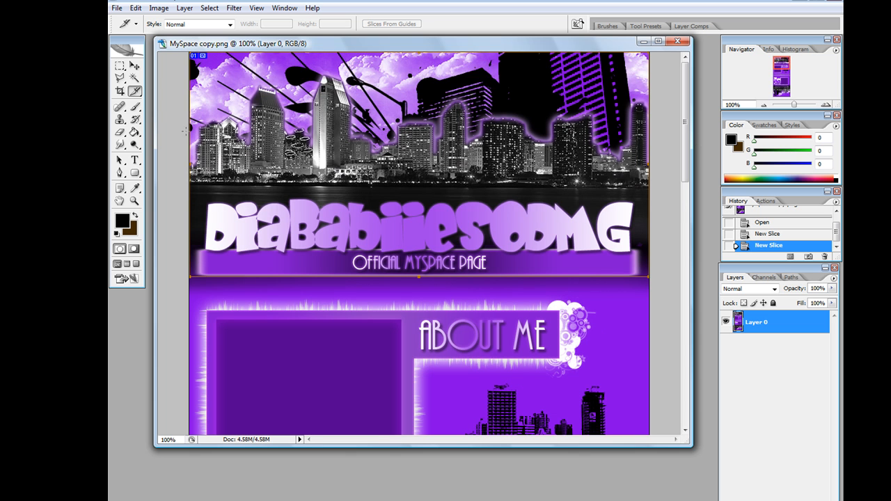
{"action": "scroll", "scroll_direction": "down", "scroll_amount": 3}
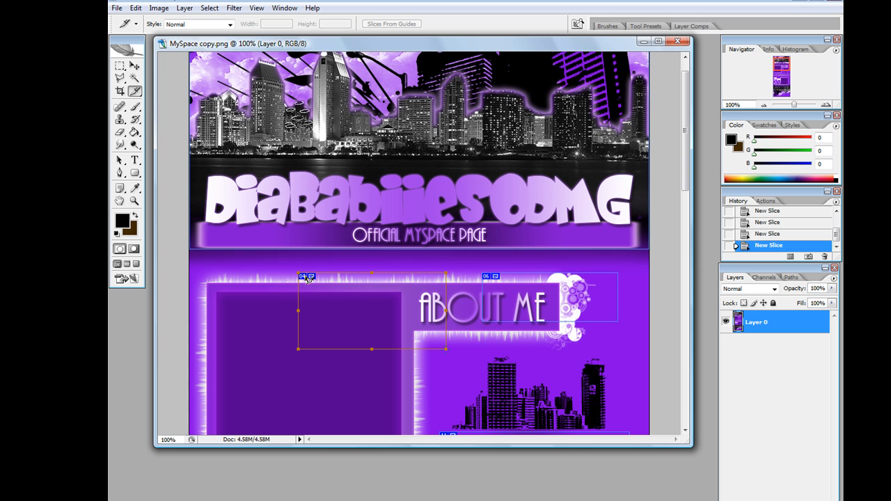
{"action": "scroll", "scroll_direction": "down", "scroll_amount": 3}
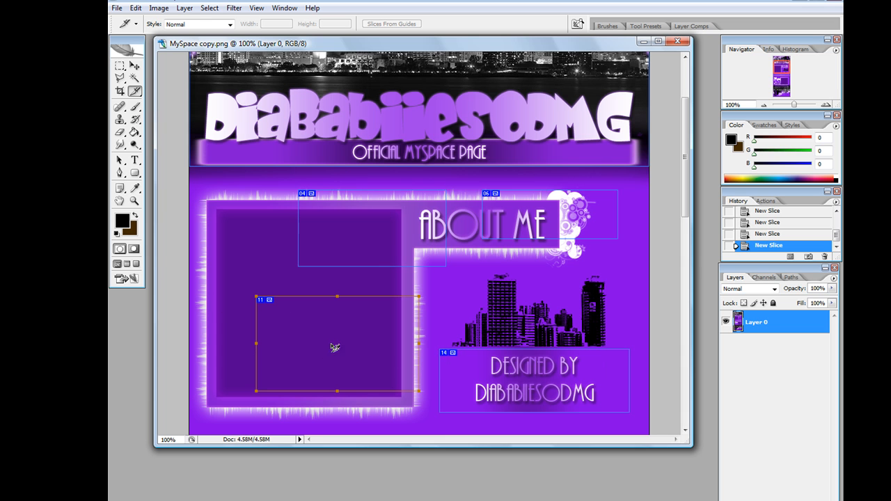
{"action": "mouse_move", "coordinate": [355, 330]}
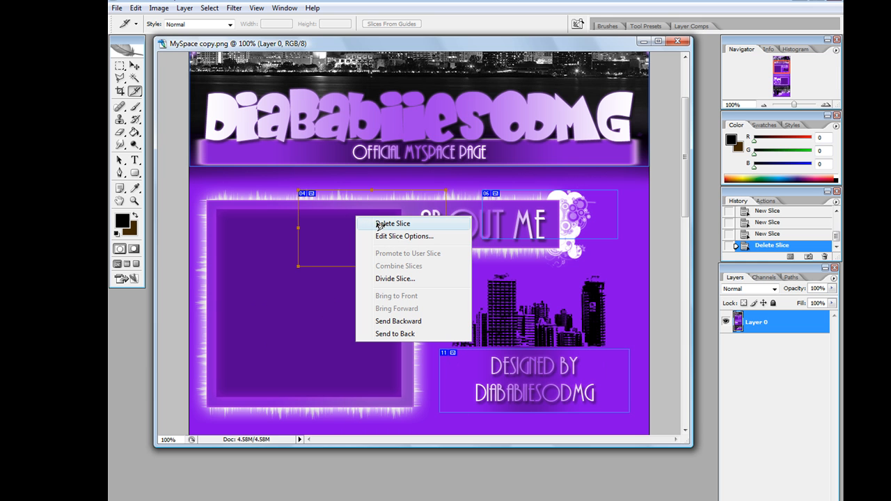
Delete the extra photo-box slice and review the Designed By slice options without changes.
{"action": "left_click", "coordinate": [392, 222]}
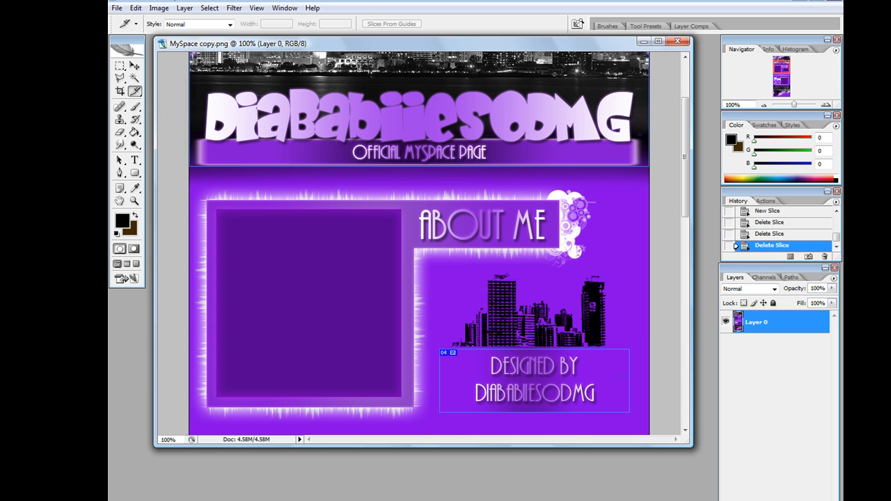
{"action": "right_click", "coordinate": [534, 379]}
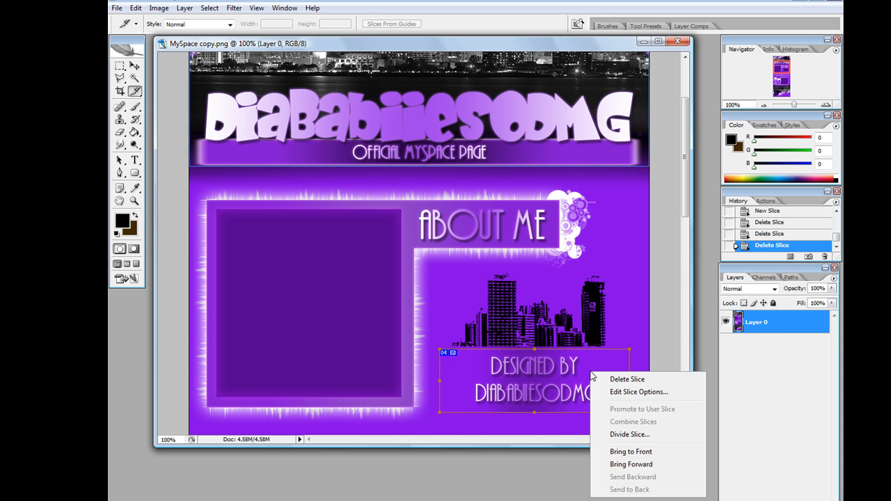
{"action": "left_click", "coordinate": [637, 392]}
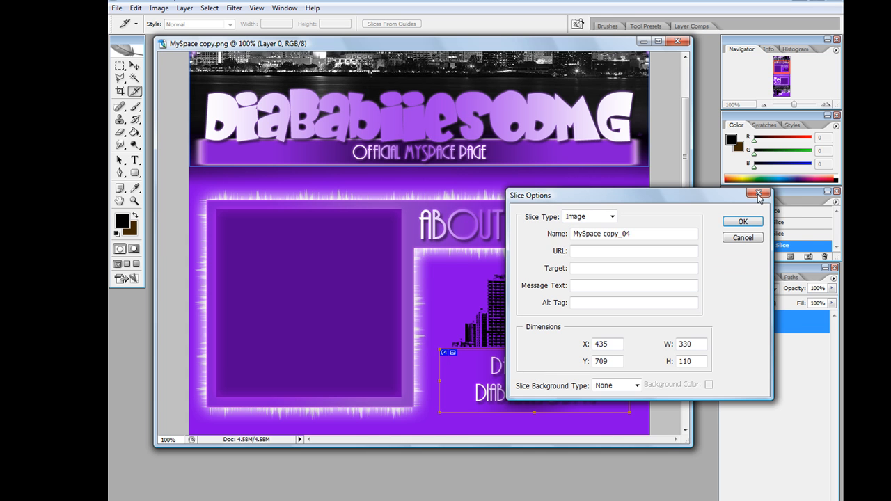
{"action": "left_click", "coordinate": [757, 192]}
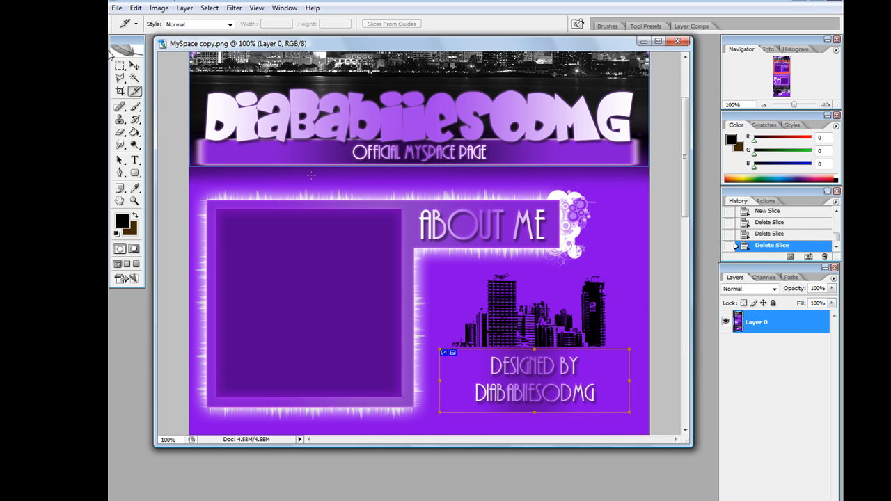
Resize the Designed By slice by dragging its right handle inward.
{"action": "left_click", "coordinate": [120, 92]}
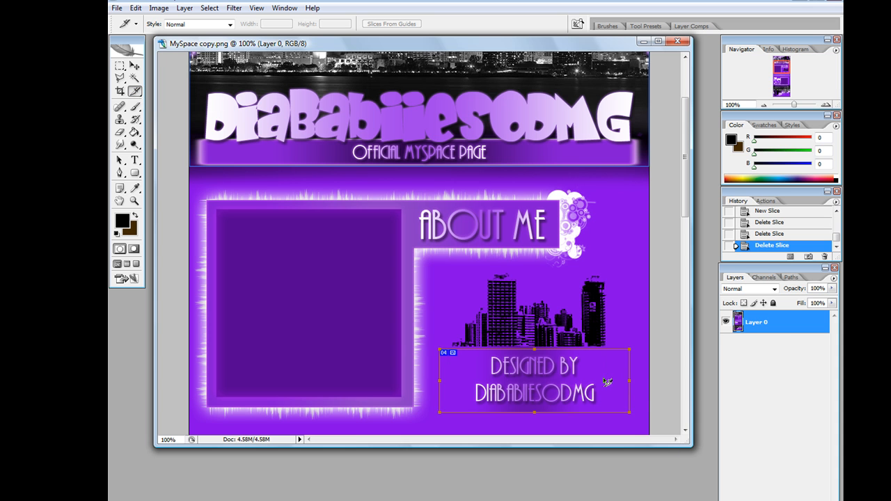
{"action": "double_click", "coordinate": [535, 381]}
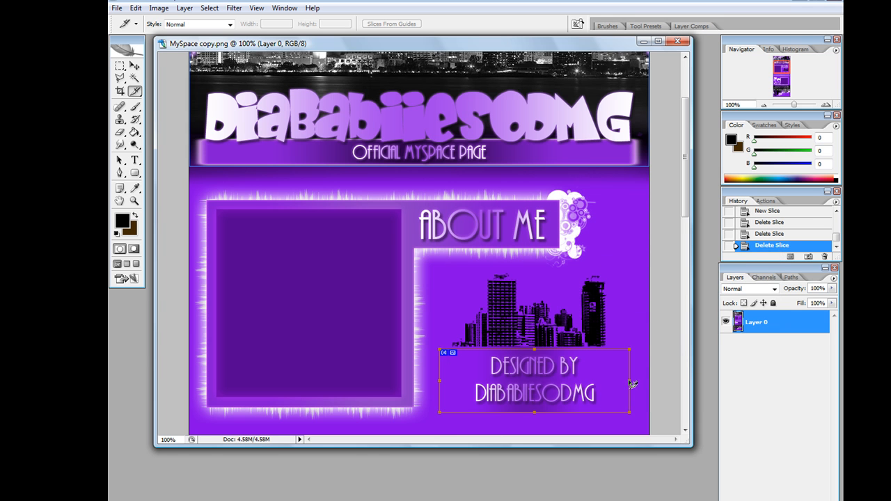
{"action": "left_click_drag", "start_coordinate": [629, 381], "coordinate": [607, 381]}
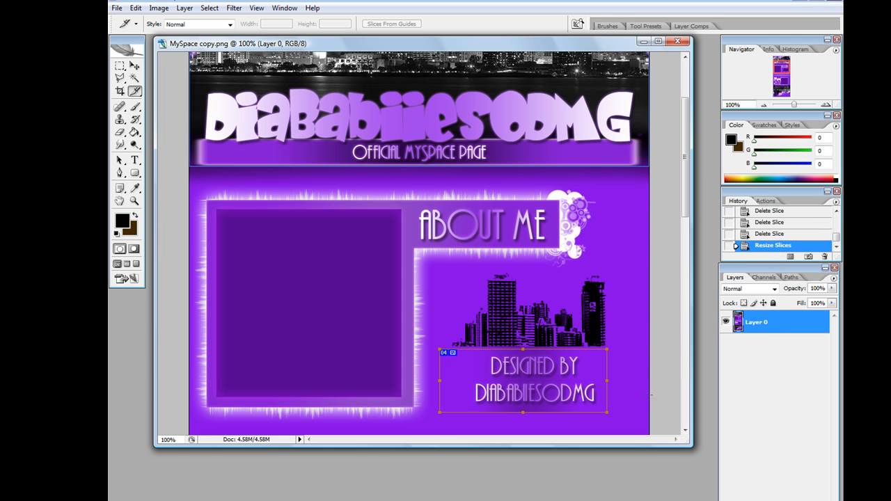
{"action": "mouse_move", "coordinate": [443, 383]}
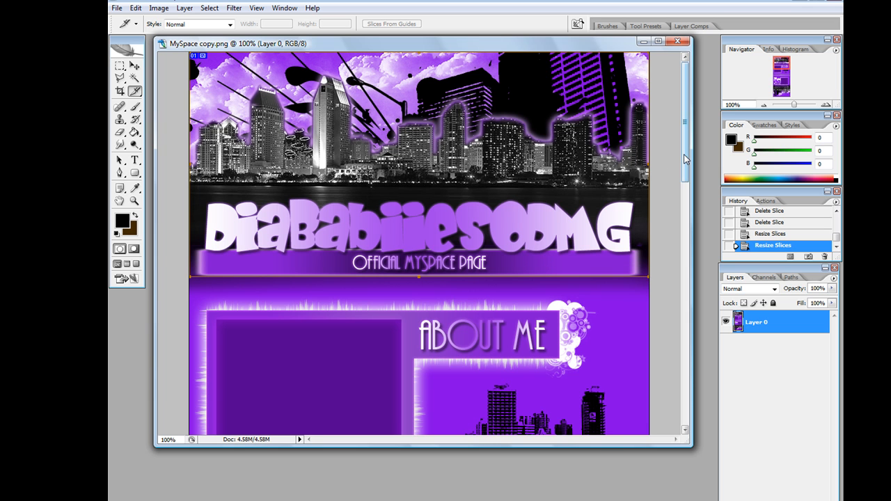
Open Slice Options for header slice MySpace copy_01 (800 × 391) and focus the Alt Tag field.
{"action": "scroll", "scroll_direction": "down", "scroll_amount": 3}
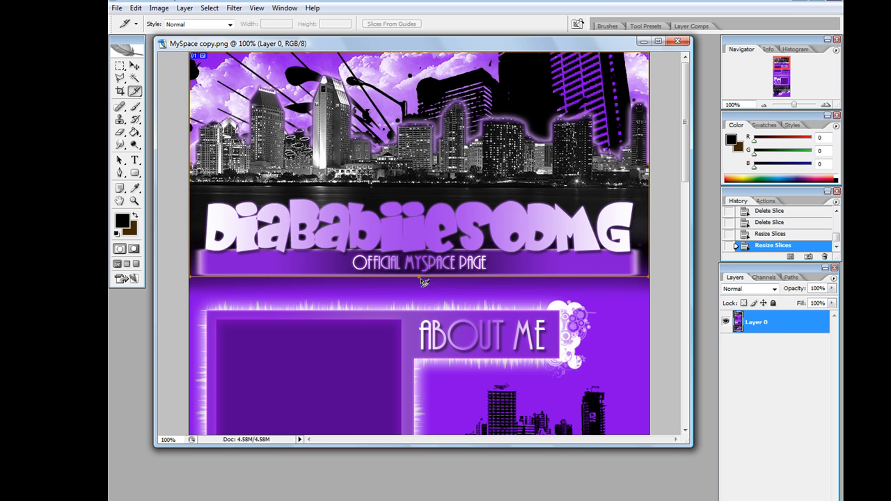
{"action": "mouse_move", "coordinate": [555, 268]}
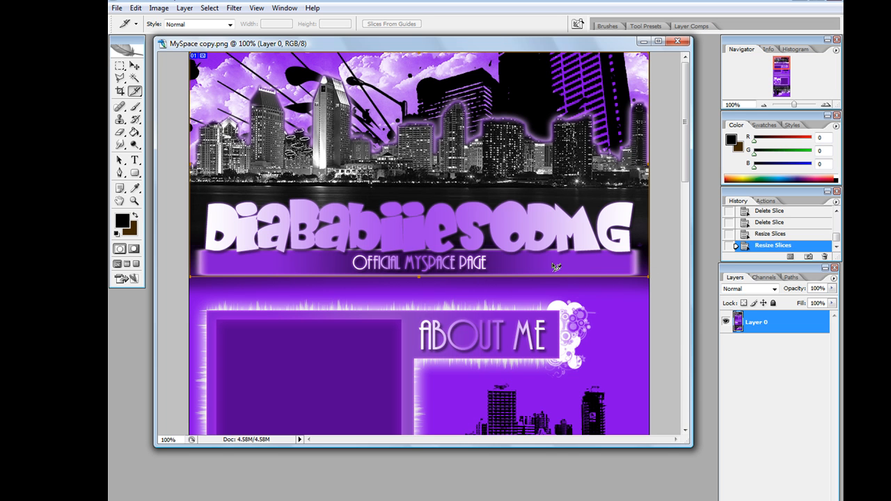
{"action": "right_click", "coordinate": [557, 267]}
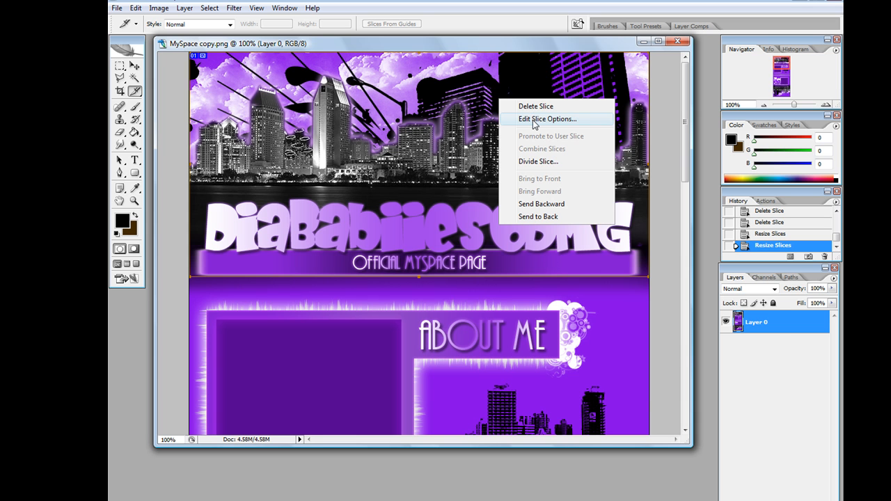
{"action": "left_click", "coordinate": [547, 118]}
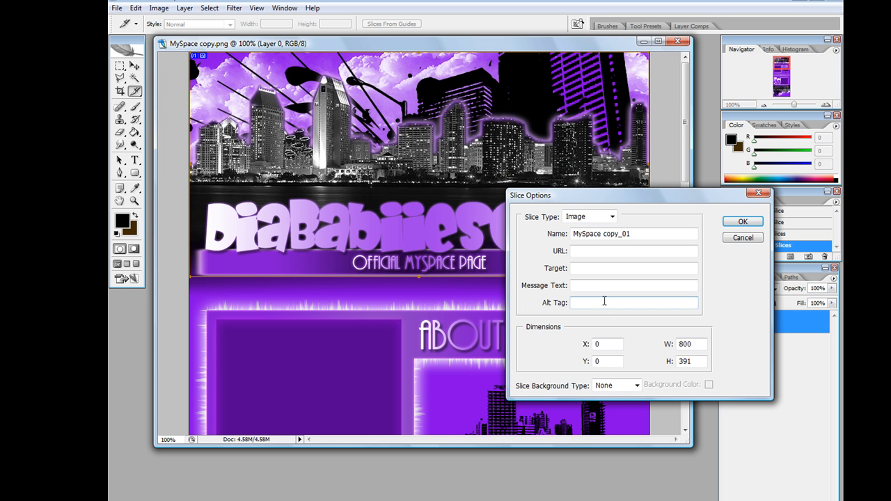
{"action": "left_click", "coordinate": [632, 302]}
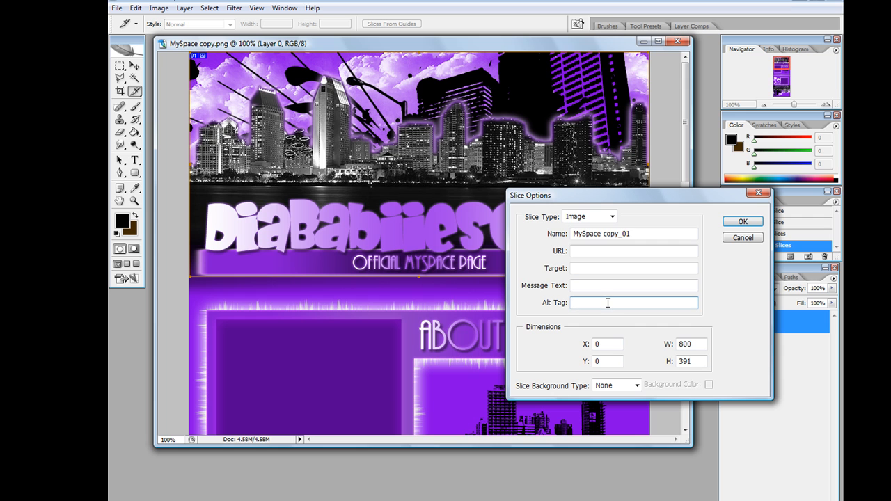